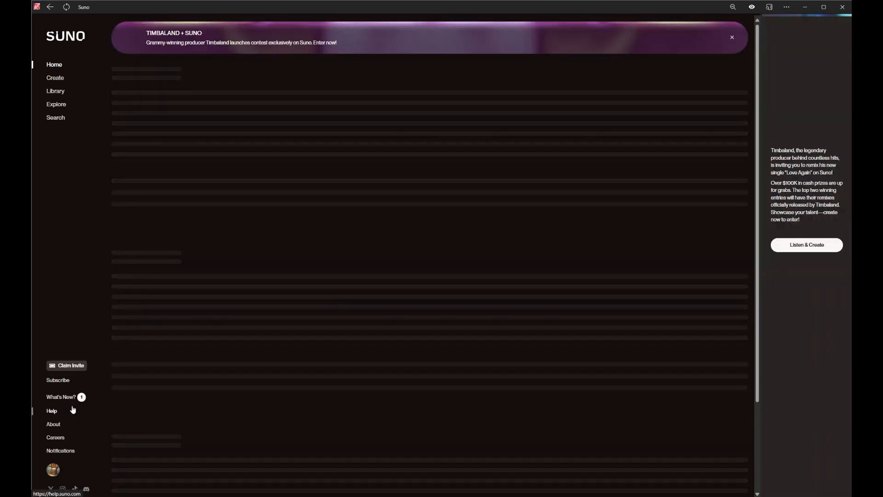
# Step: Open What's New and scroll through the Introducing Personas announcement
pyautogui.click(60, 397)
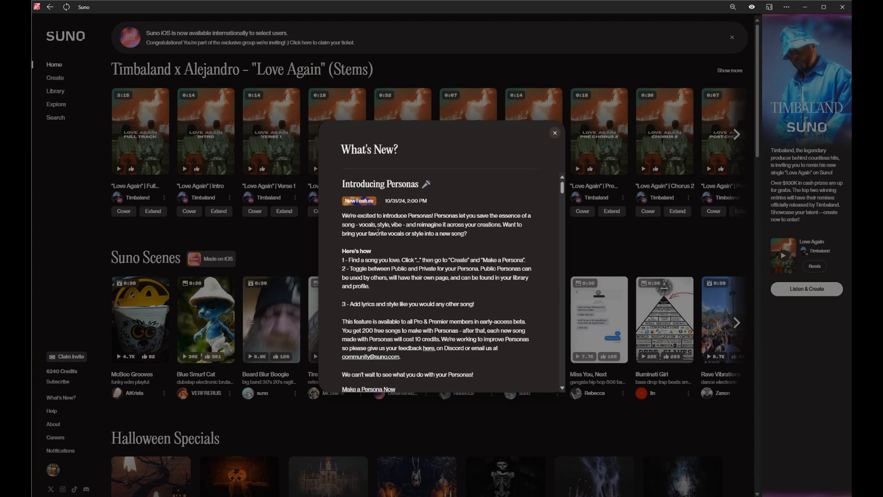
pyautogui.moveTo(404, 246)
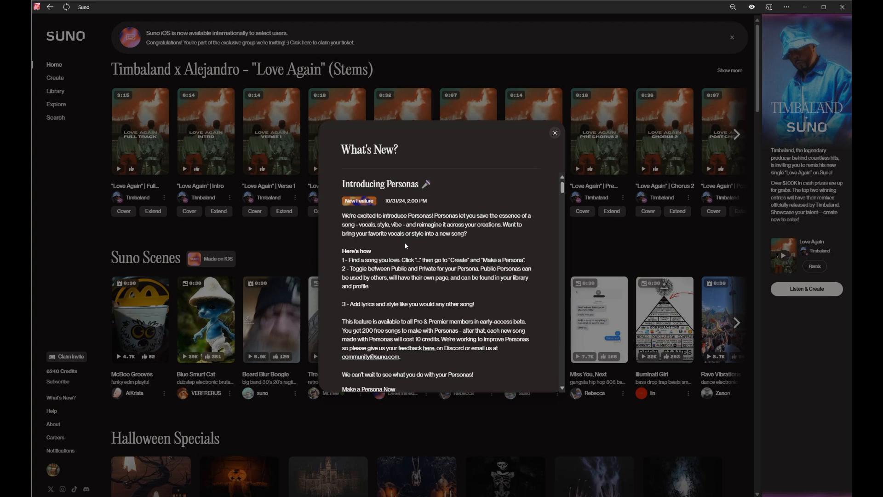
pyautogui.scroll(-3)
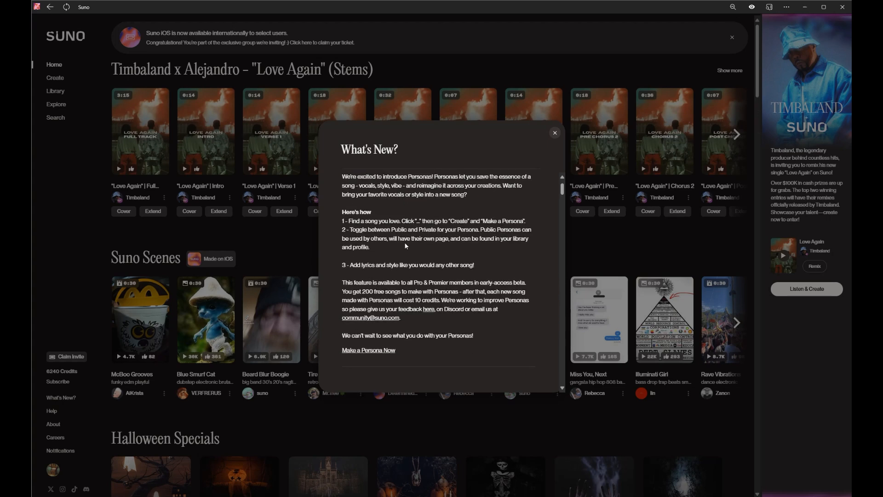
pyautogui.scroll(-3)
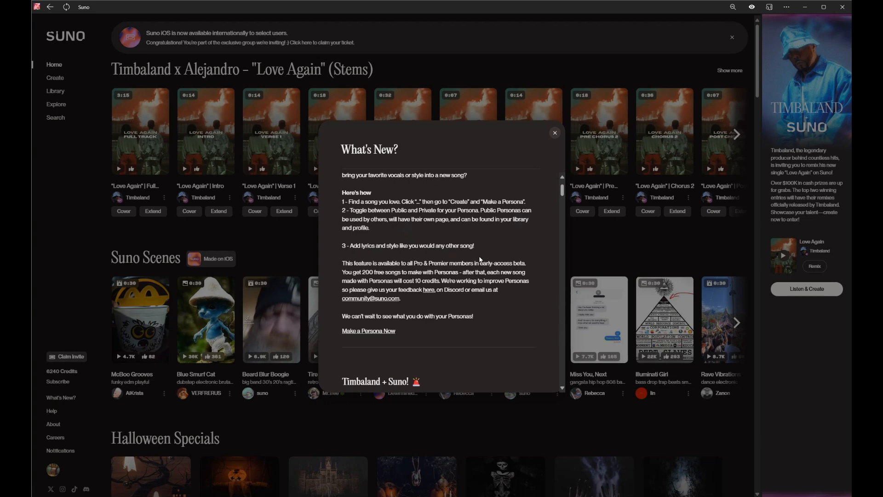
pyautogui.moveTo(427, 222)
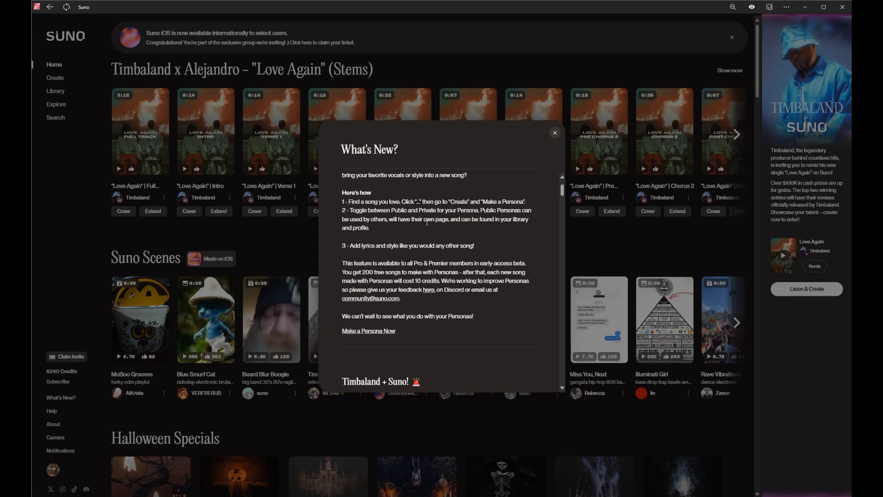
pyautogui.moveTo(364, 239)
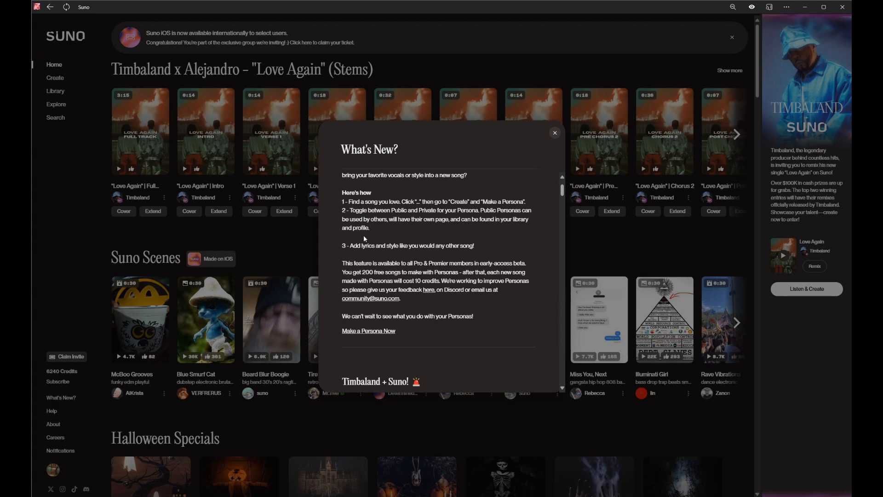
pyautogui.moveTo(366, 255)
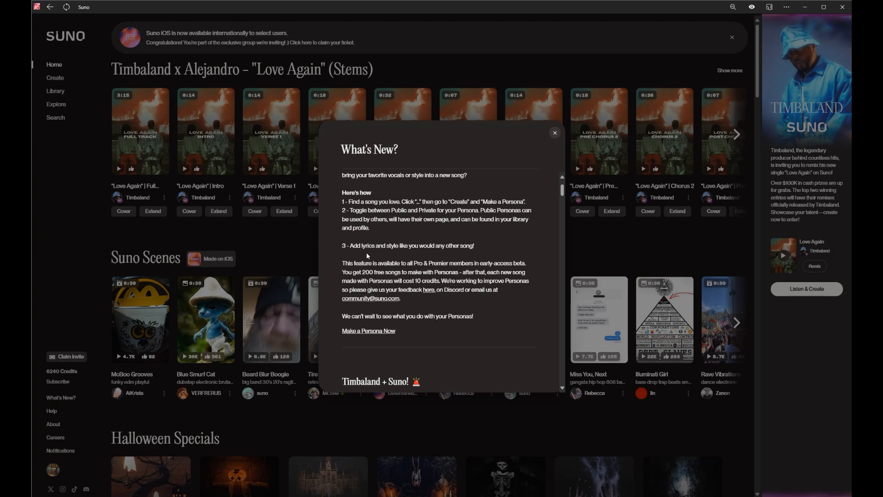
pyautogui.moveTo(418, 256)
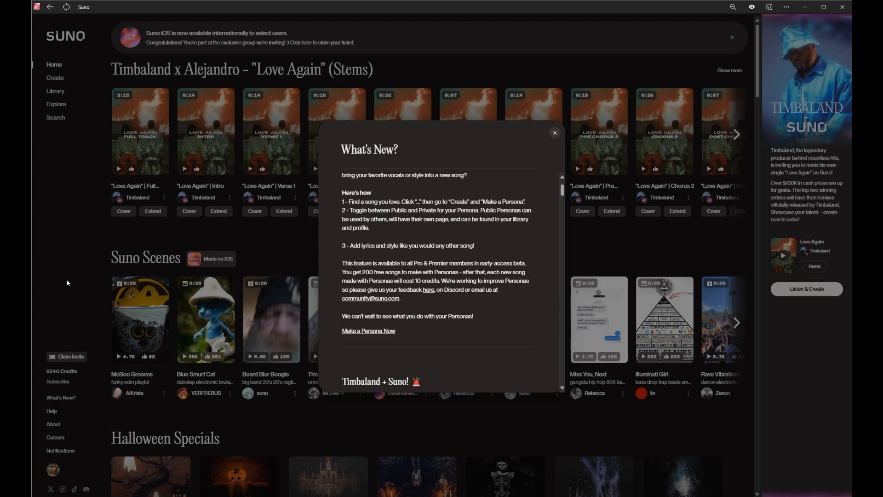
# Step: Close the announcements, search the library for 'haz', and open a Hazel song's actions
pyautogui.click(554, 133)
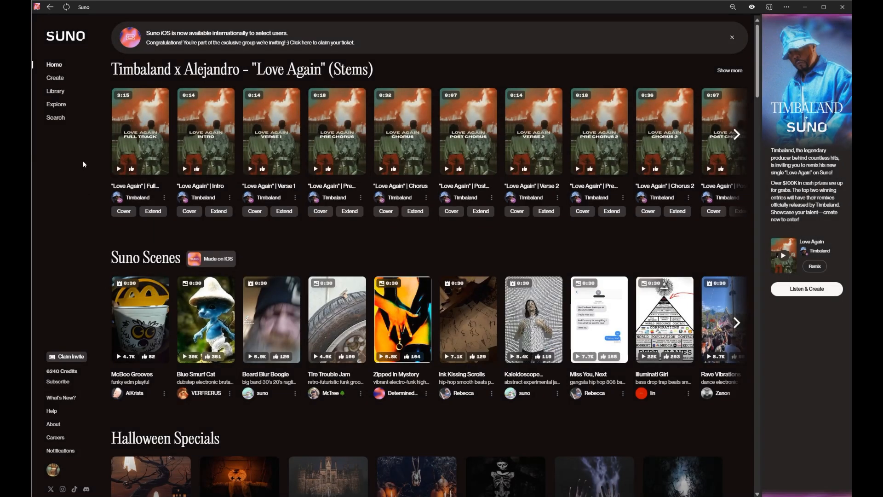
pyautogui.moveTo(56, 91)
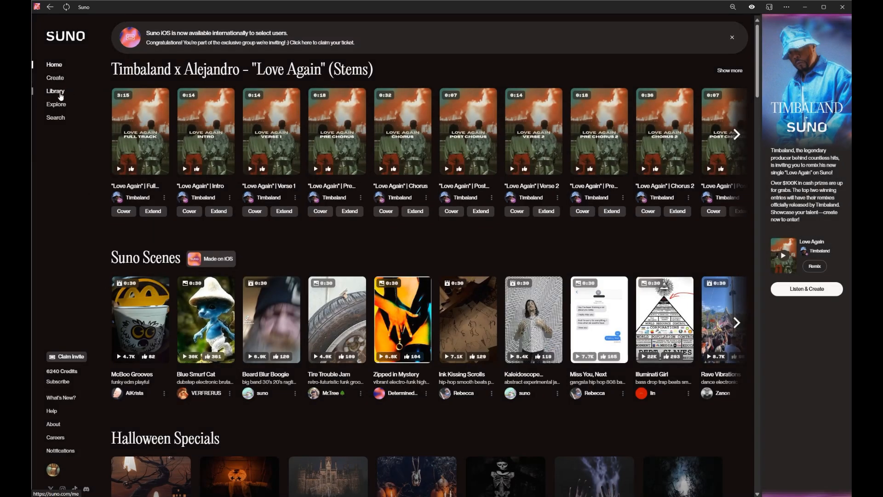
pyautogui.click(55, 91)
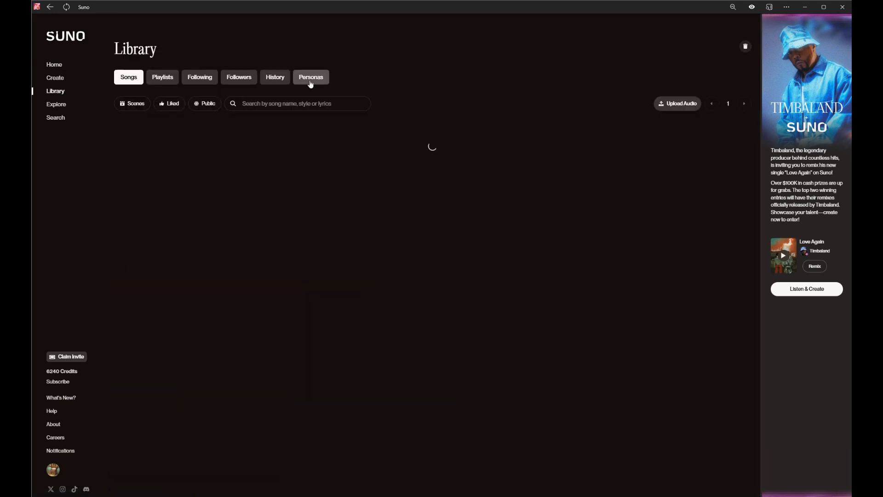
pyautogui.write('hazel')
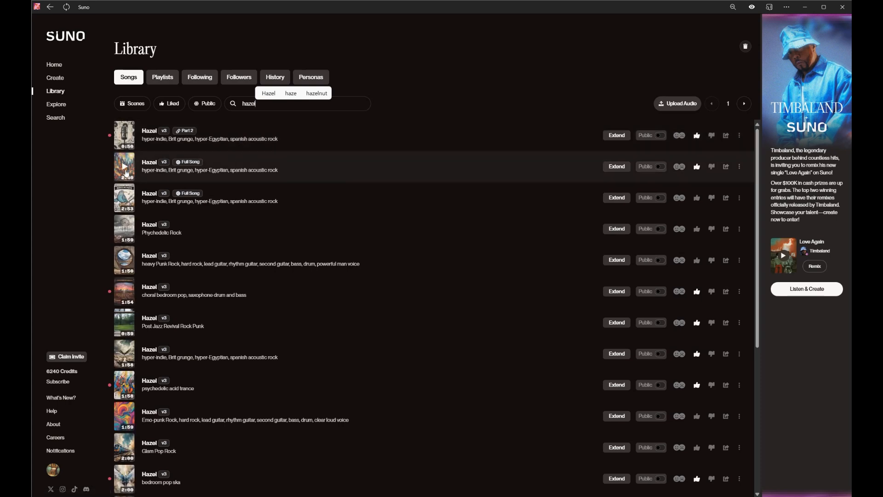
pyautogui.click(124, 166)
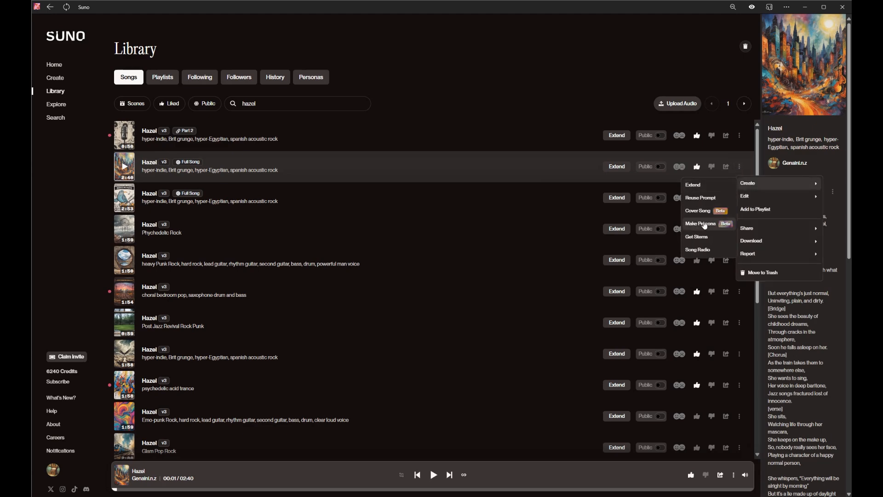
# Step: Start a persona from the Hazel song, name it, and upload a portrait avatar
pyautogui.click(701, 223)
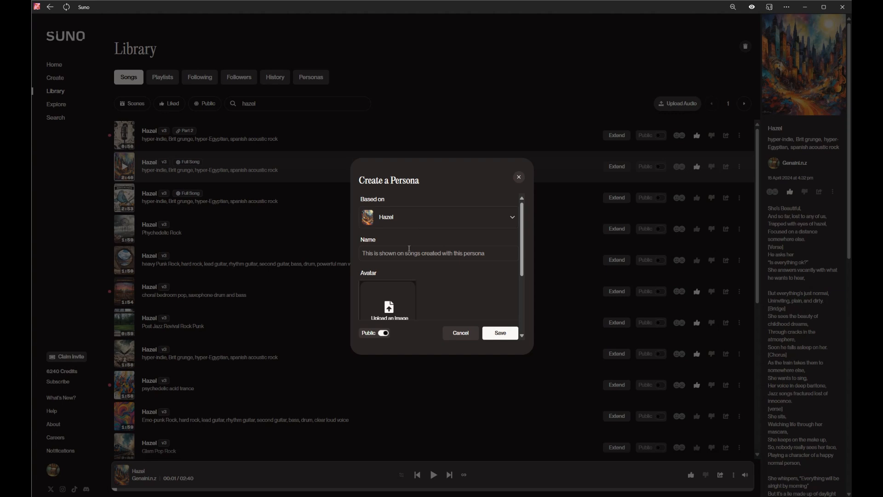
pyautogui.click(438, 253)
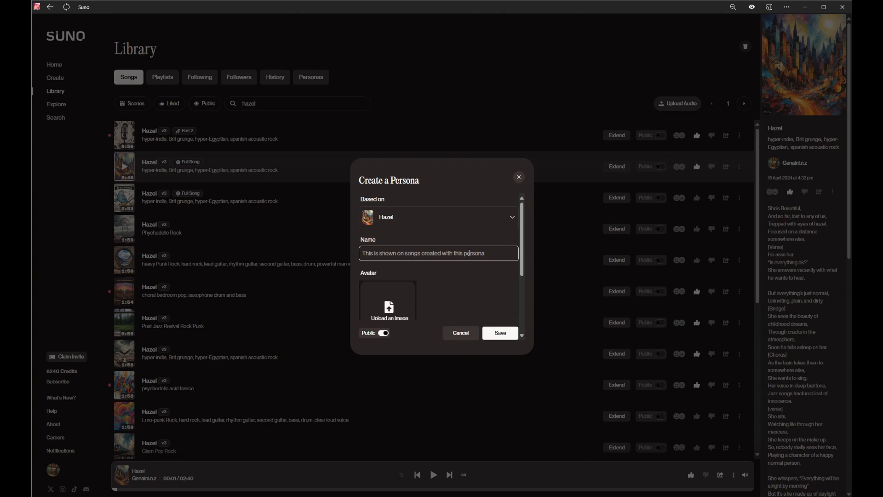
pyautogui.scroll(-3)
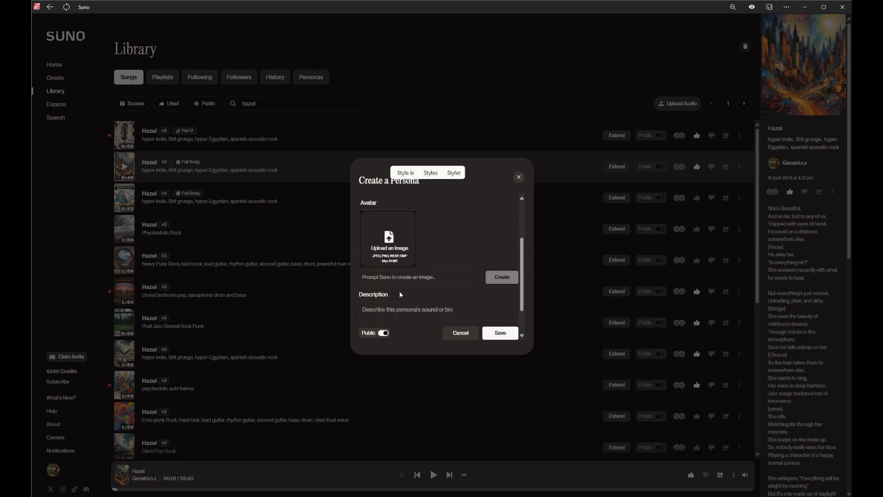
pyautogui.click(387, 239)
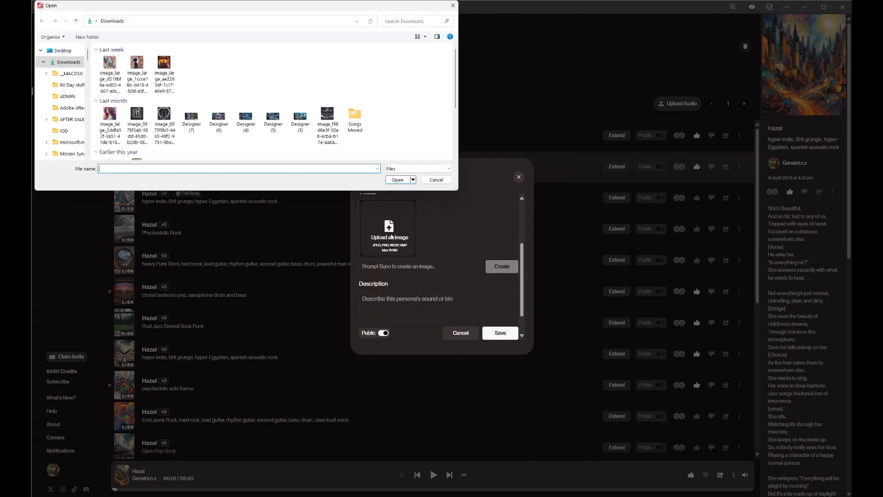
pyautogui.click(109, 115)
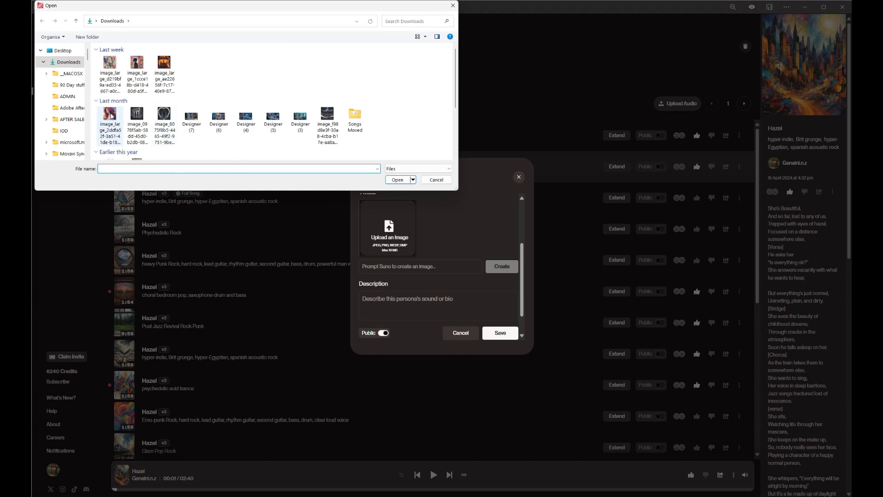
pyautogui.moveTo(111, 116)
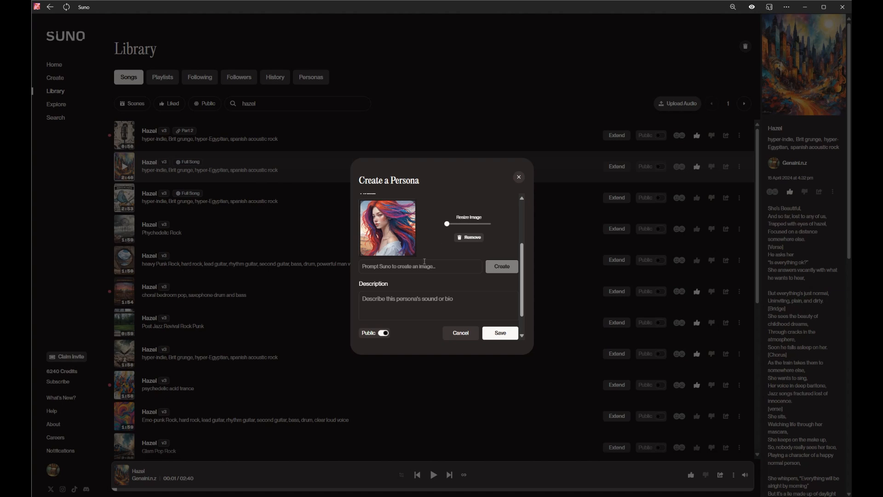
pyautogui.moveTo(437, 281)
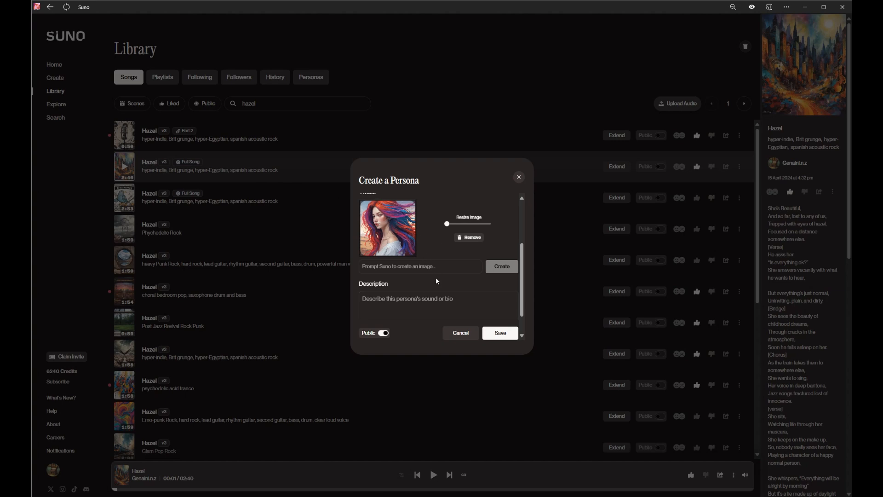
# Step: Make the persona private with description 'Hazel style sounds' and save it
pyautogui.click(438, 304)
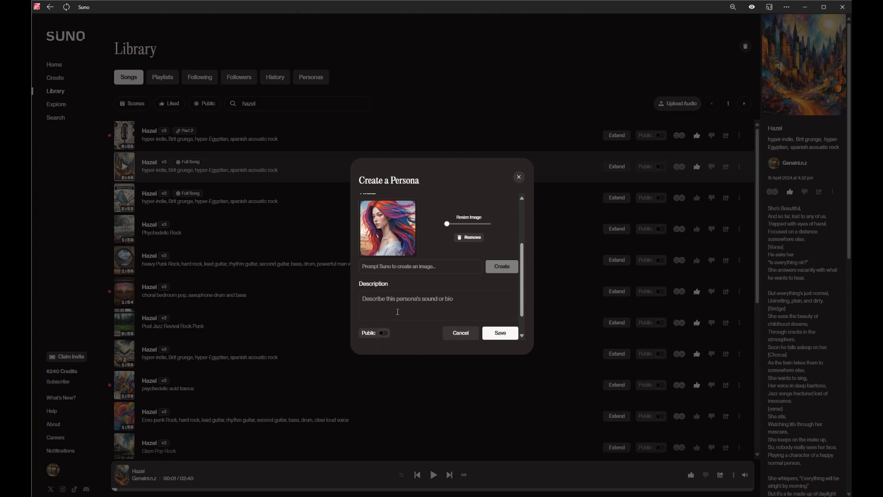
pyautogui.write('Hazel s')
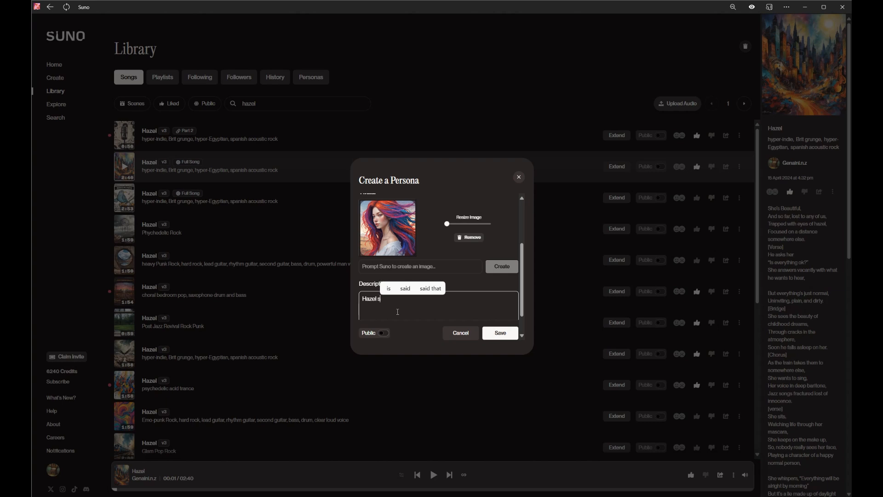
pyautogui.write('tyle')
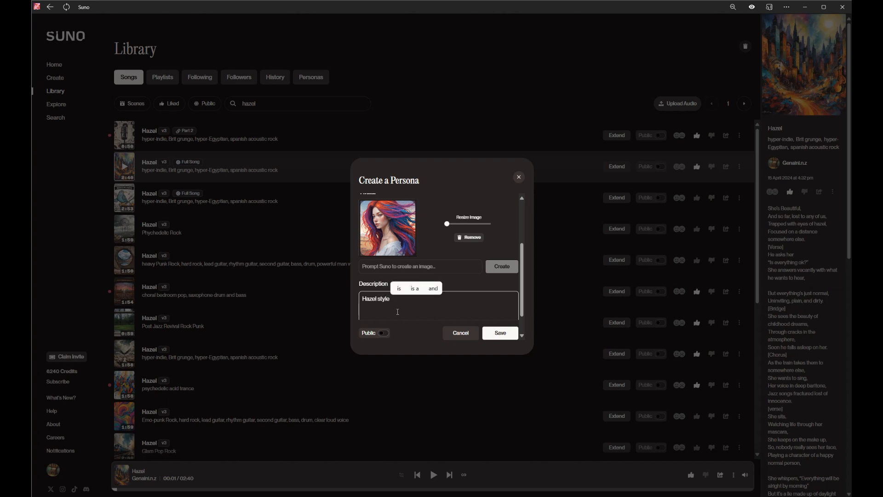
pyautogui.write('sounds')
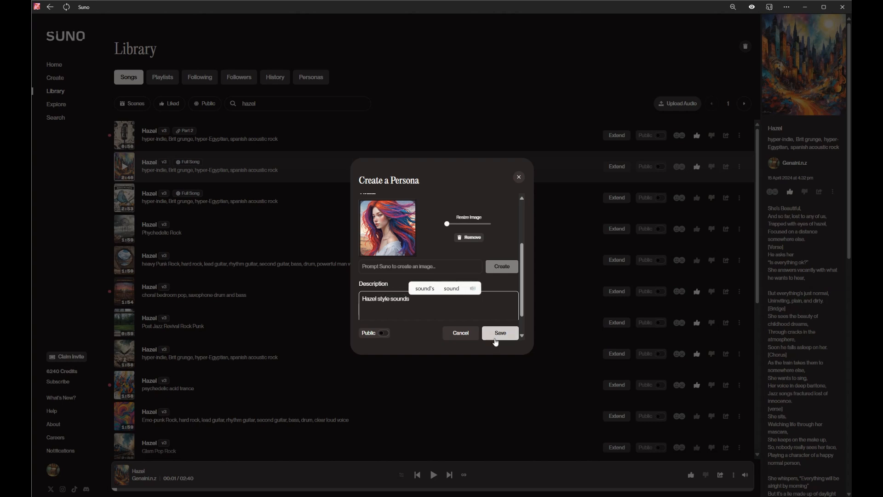
pyautogui.click(499, 332)
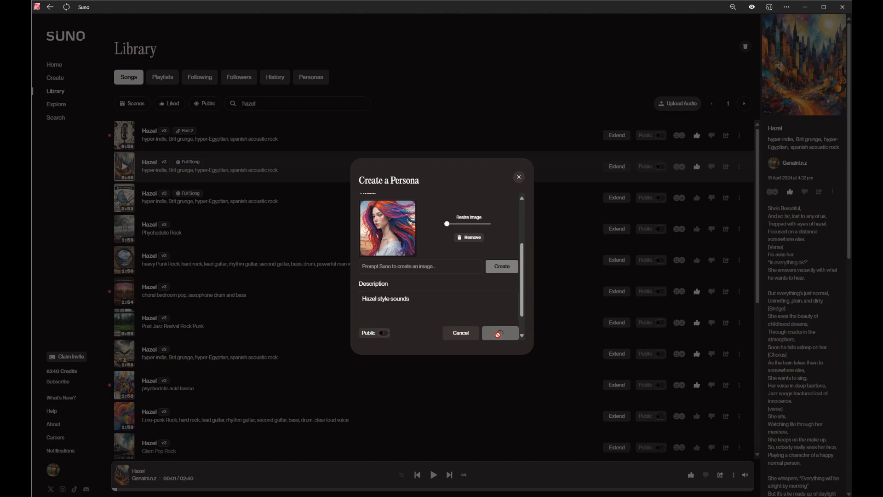
pyautogui.click(499, 332)
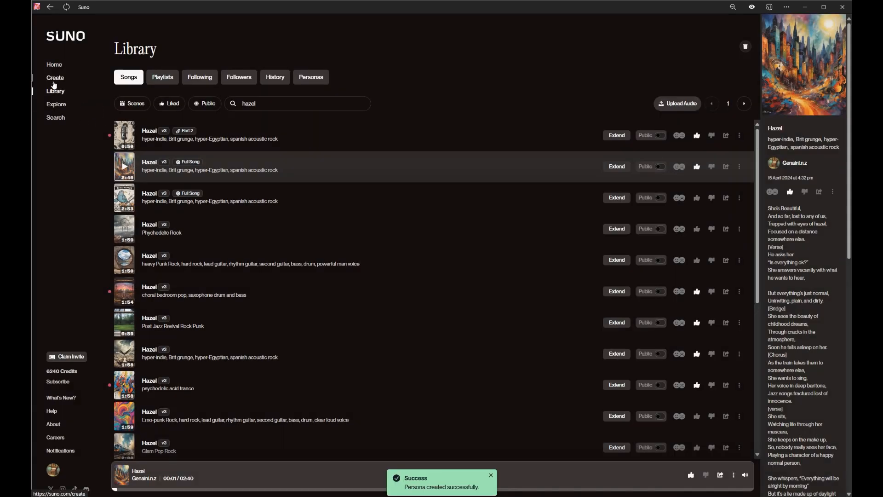
# Step: Reuse the Hopelessness prompt, play the newest version, and select the style text to clear
pyautogui.click(55, 77)
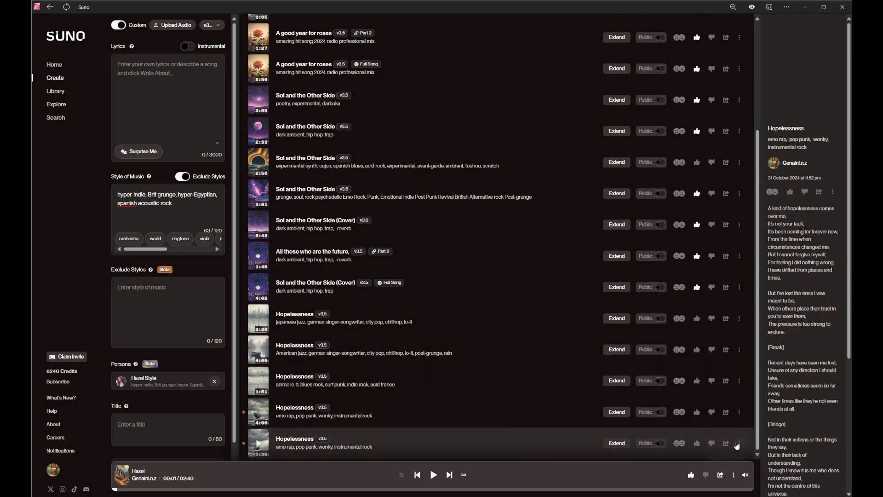
pyautogui.click(739, 444)
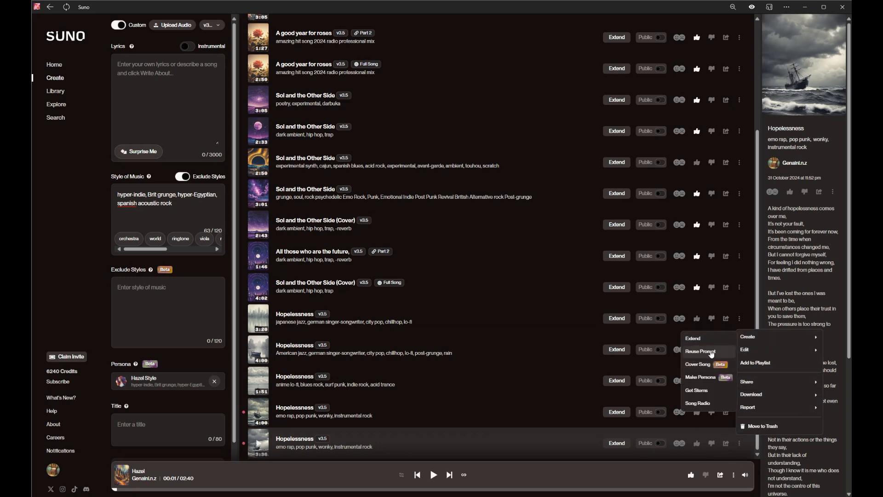
pyautogui.click(701, 351)
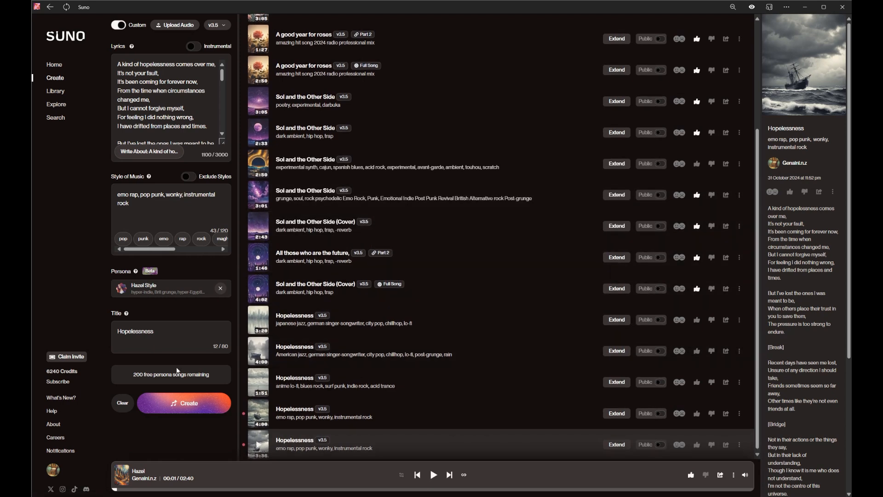
pyautogui.moveTo(237, 360)
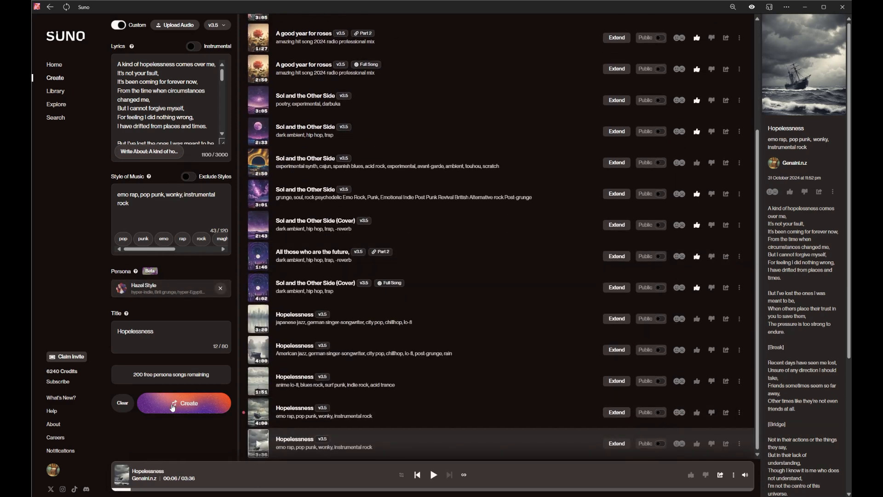
pyautogui.moveTo(271, 384)
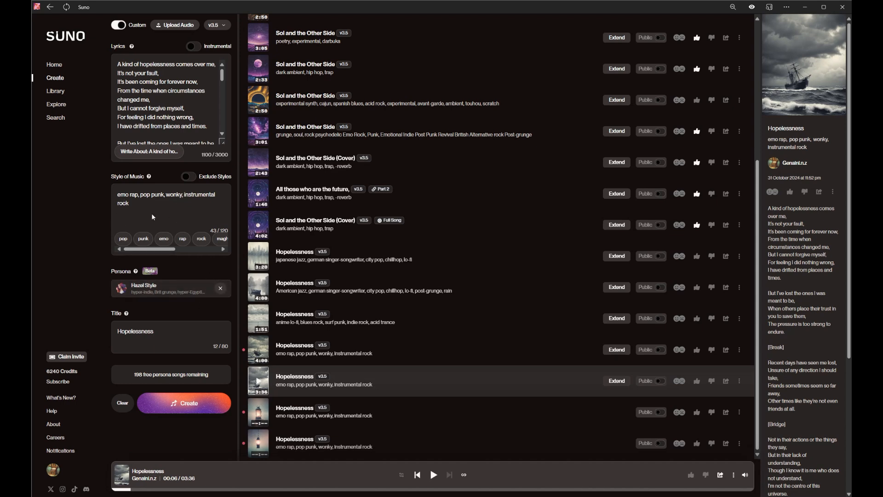
pyautogui.moveTo(296, 415)
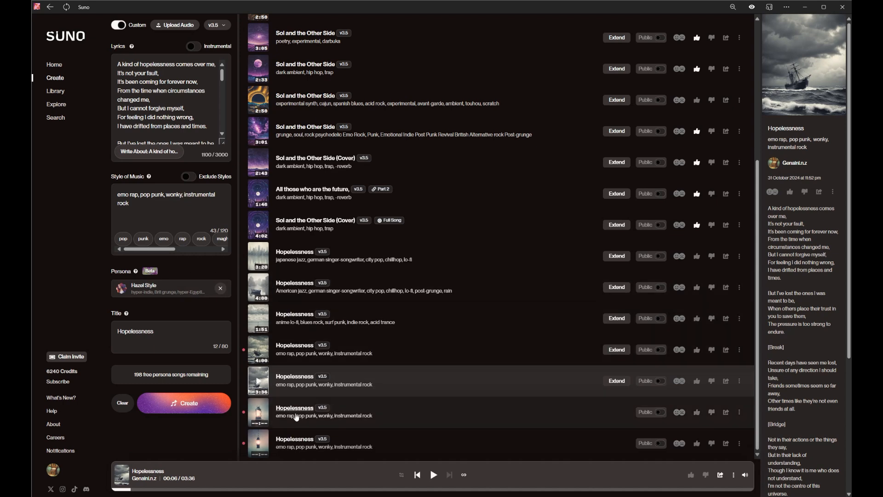
pyautogui.click(258, 412)
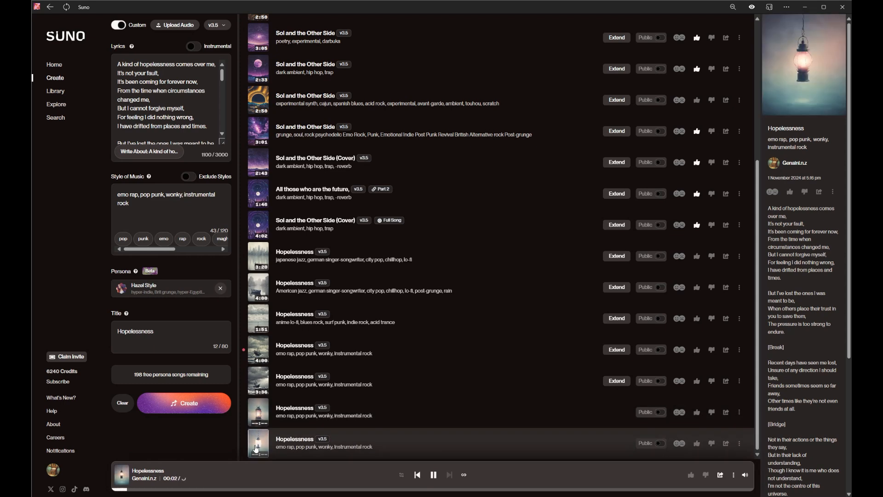
pyautogui.tripleClick(166, 199)
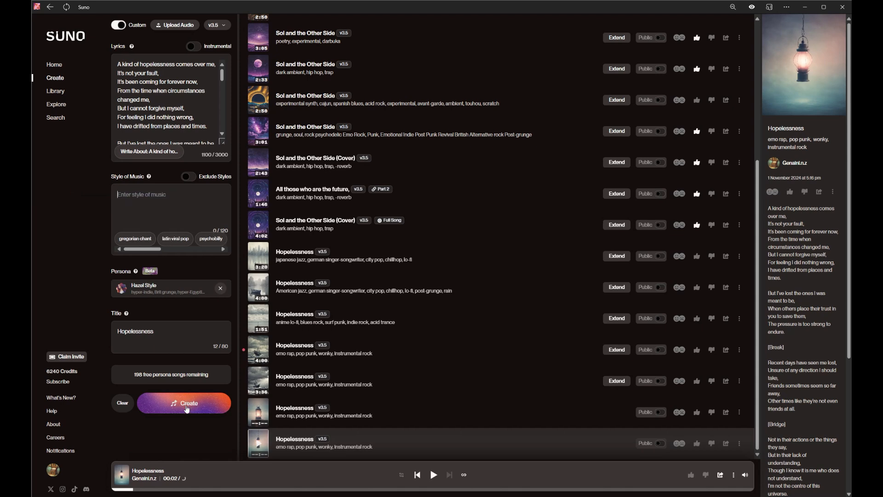
# Step: Generate style-free Hazel Style Hopelessness versions, play one, and load the Sol and the Other Side (Cover) prompt
pyautogui.click(184, 403)
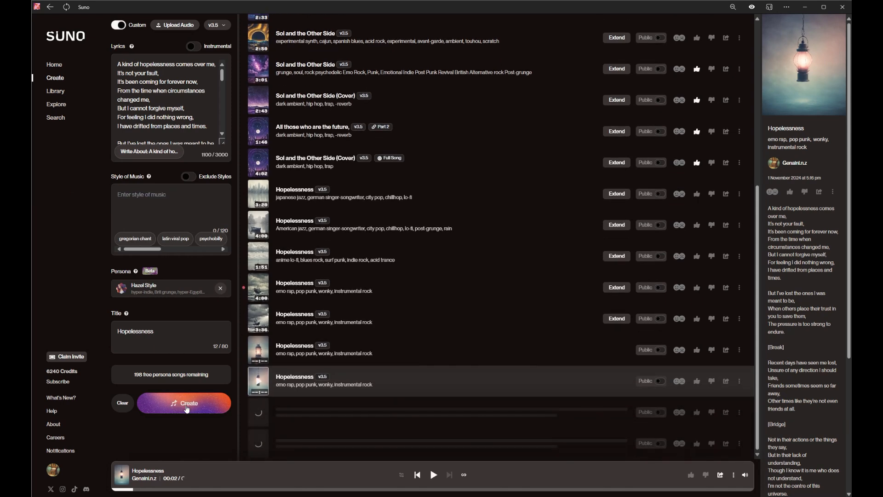
pyautogui.click(184, 403)
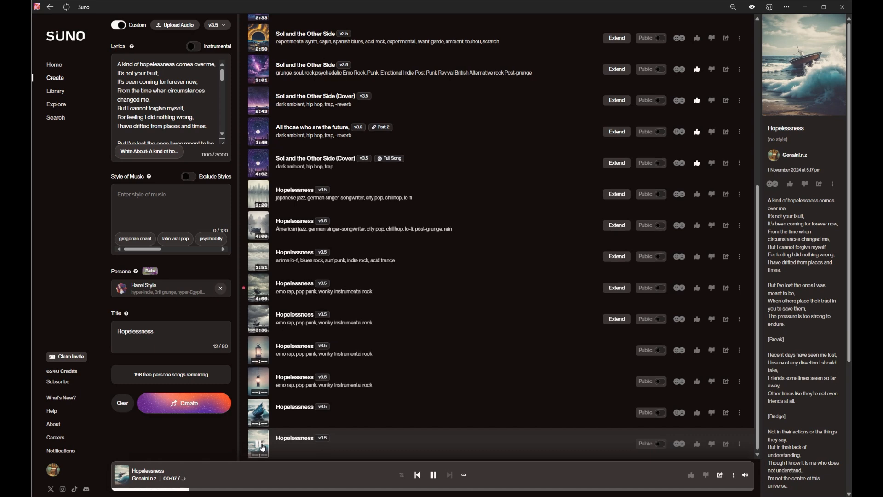
pyautogui.click(433, 474)
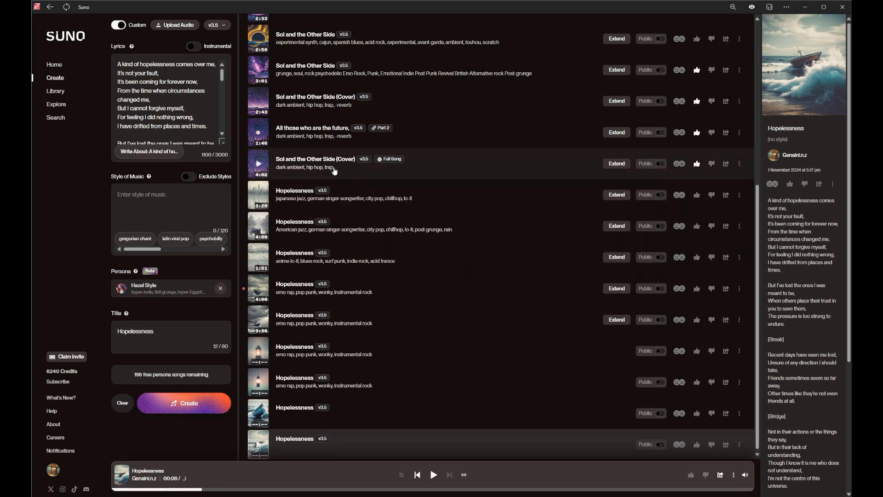
pyautogui.click(258, 164)
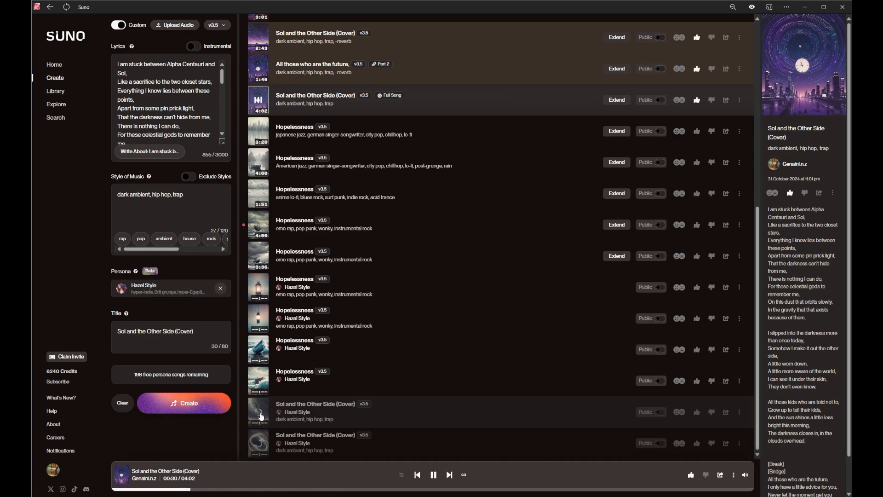
# Step: Generate style-free Hazel Style covers of Sol and the Other Side, briefly playing the new tracks
pyautogui.click(433, 474)
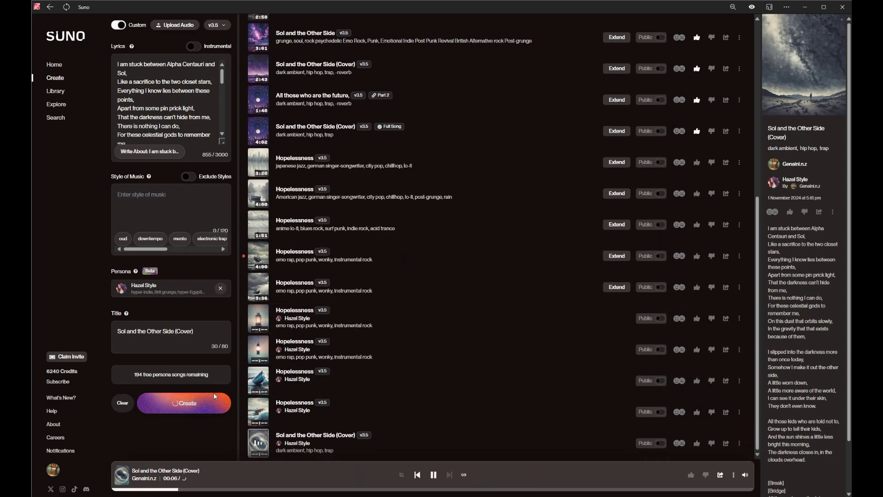
pyautogui.click(183, 403)
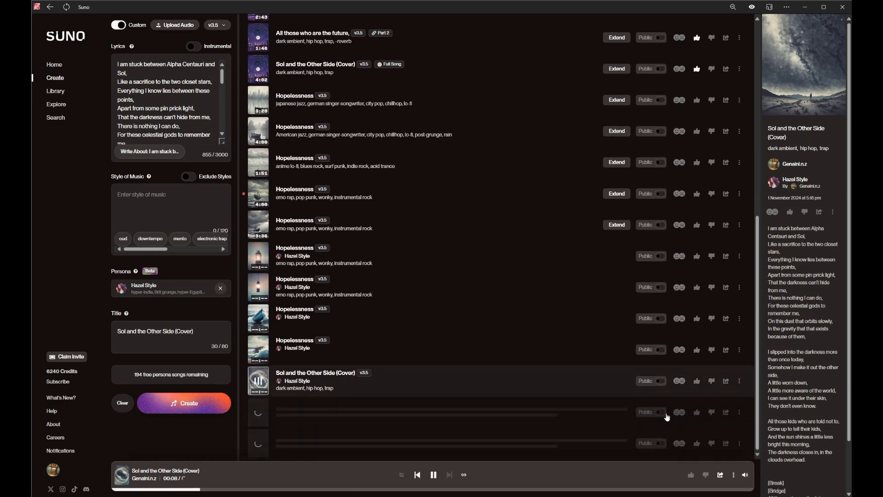
pyautogui.click(433, 474)
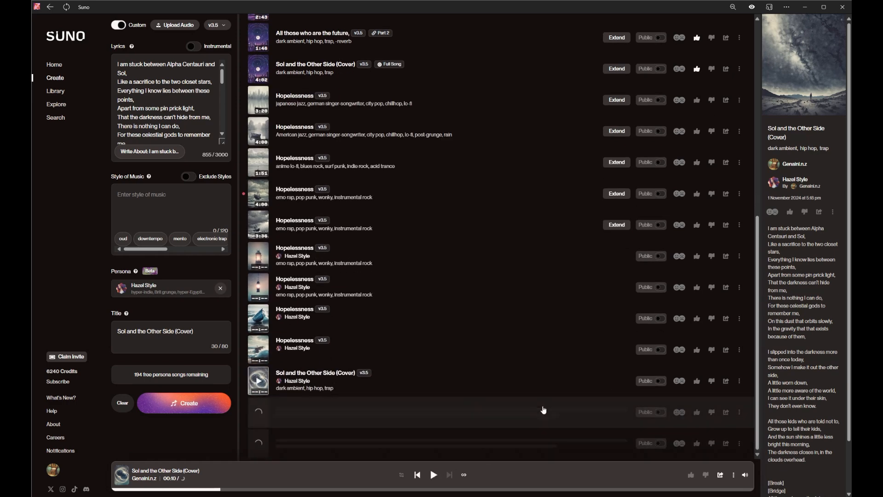
pyautogui.click(739, 381)
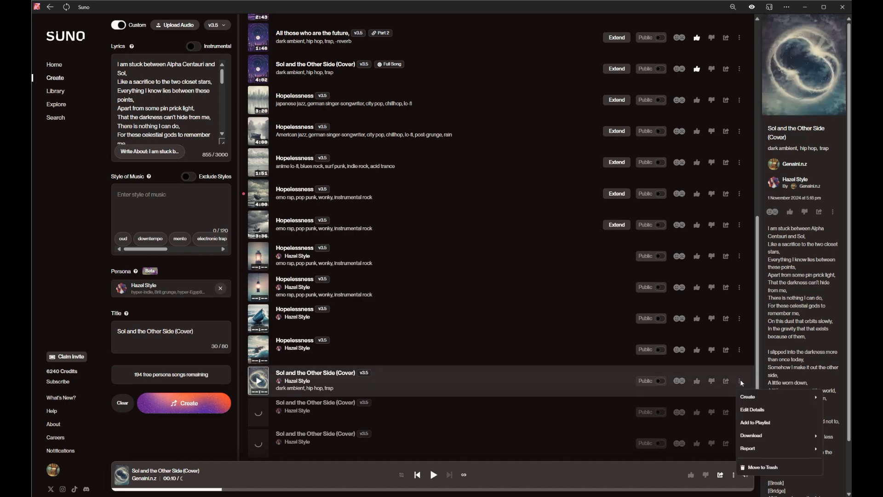
pyautogui.click(763, 467)
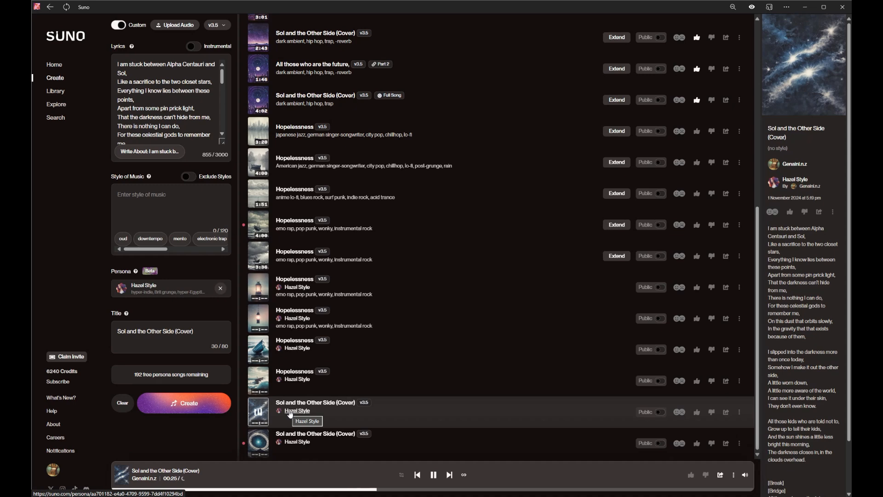
pyautogui.click(258, 443)
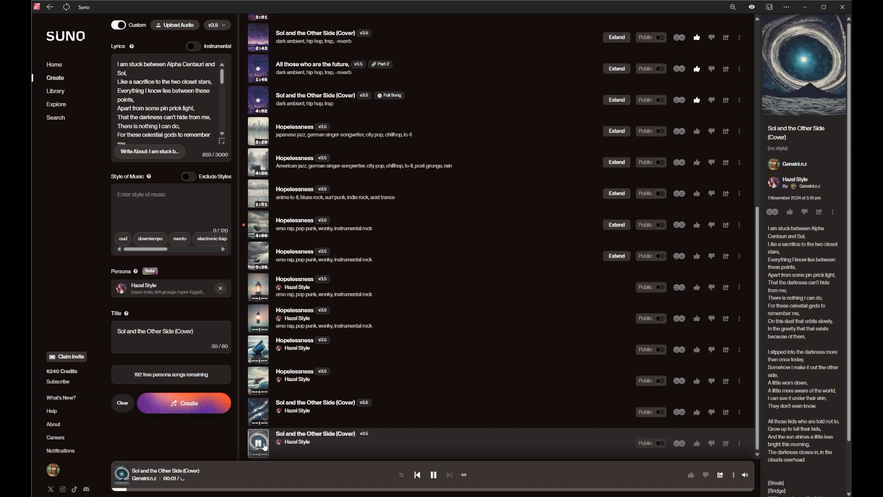
pyautogui.click(433, 474)
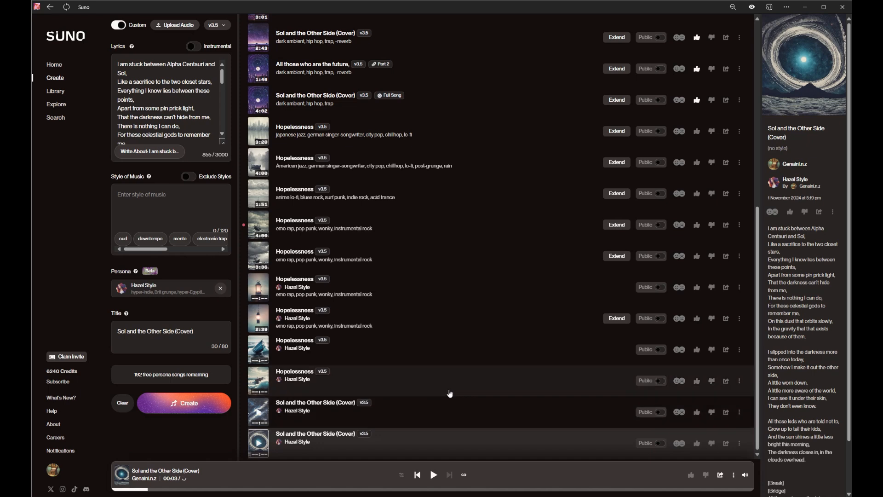
pyautogui.moveTo(558, 369)
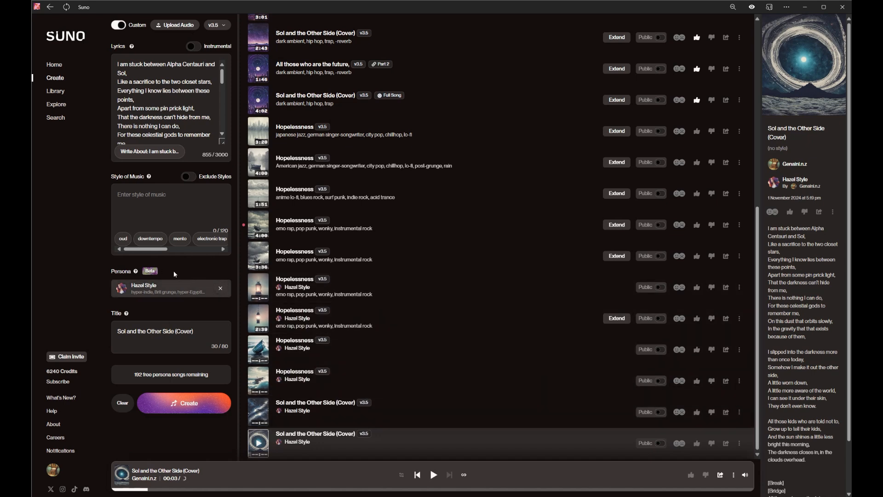
pyautogui.moveTo(134, 270)
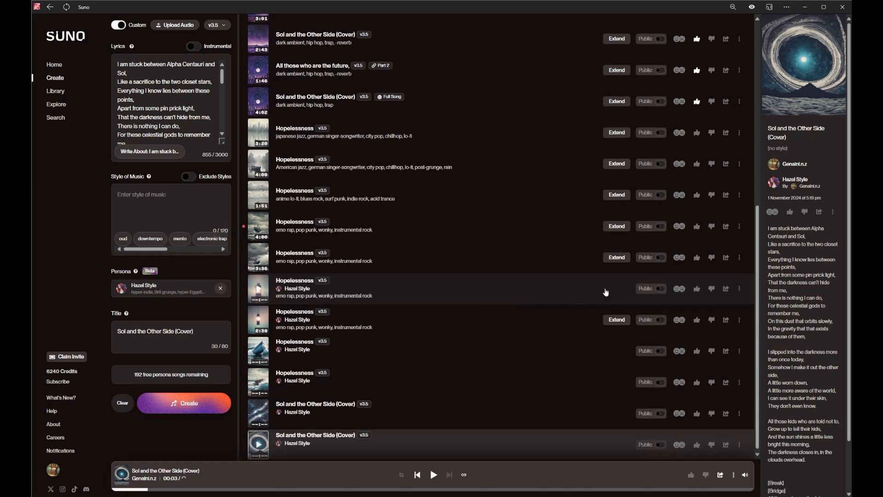
# Step: Remove Hazel Style from the Persona field so it shows No Persona selected
pyautogui.scroll(3)
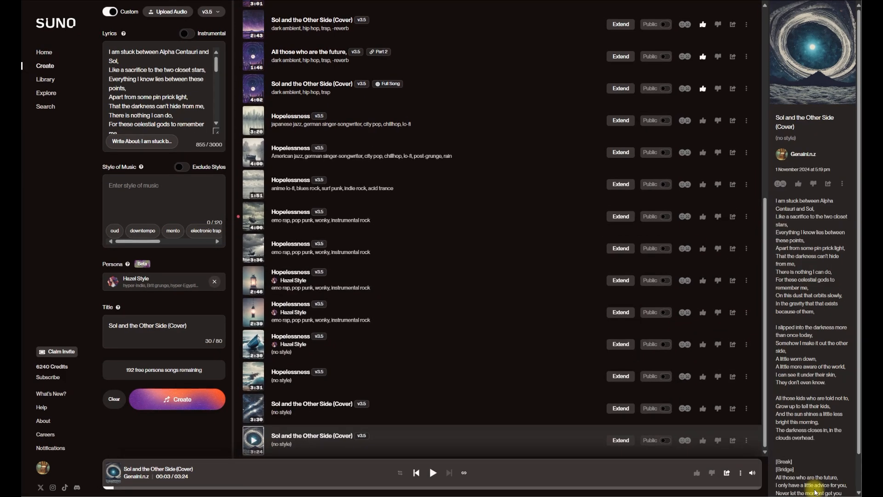
pyautogui.moveTo(463, 391)
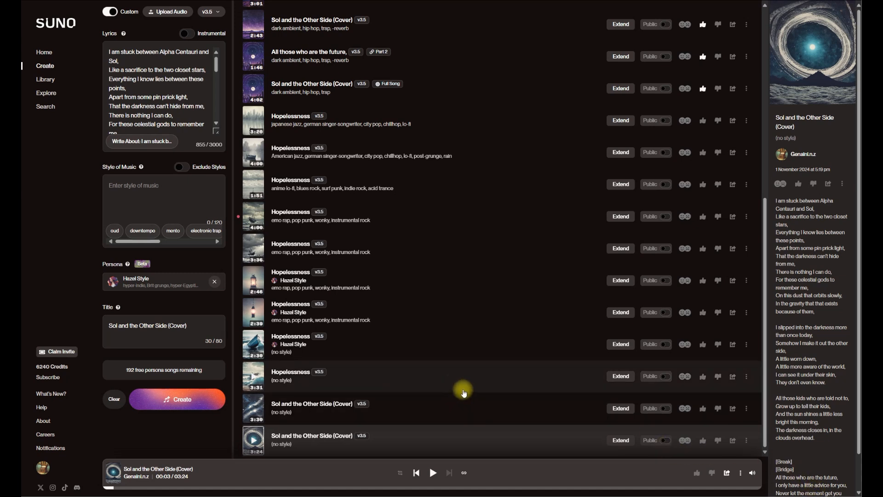
pyautogui.moveTo(230, 314)
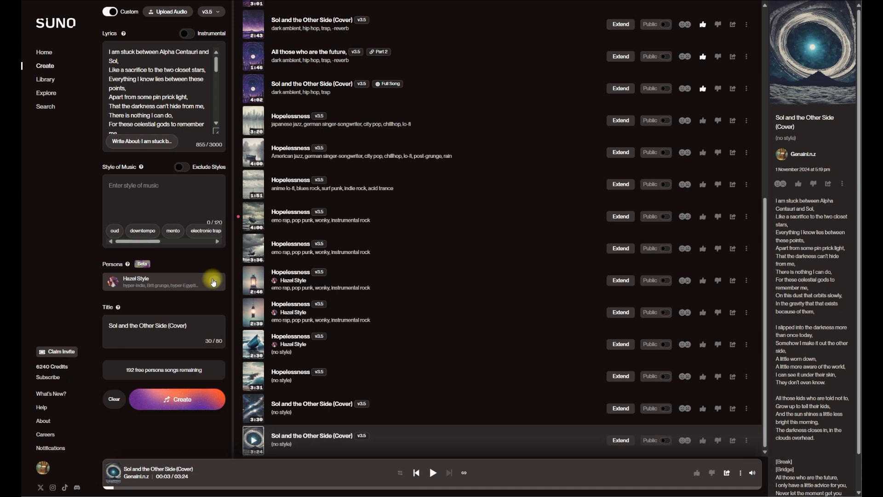
pyautogui.click(213, 281)
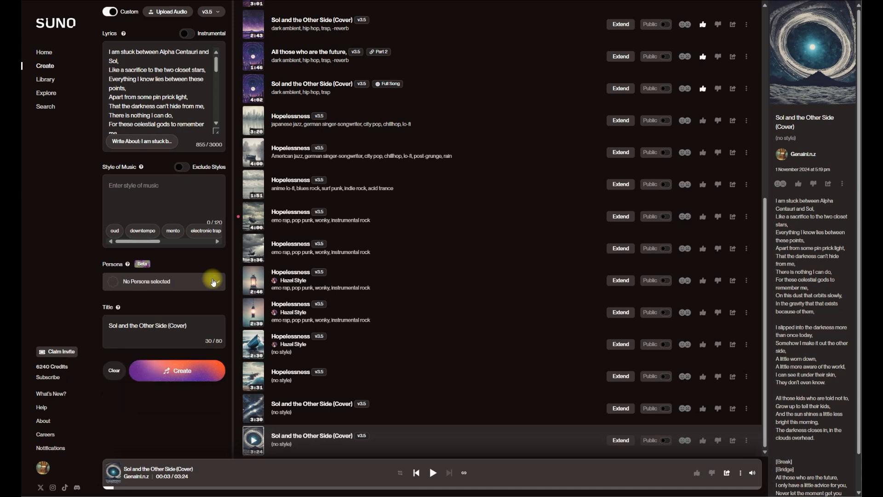
# Step: Search the library for 'keep go' and play the Keep Going, going on full song
pyautogui.click(45, 79)
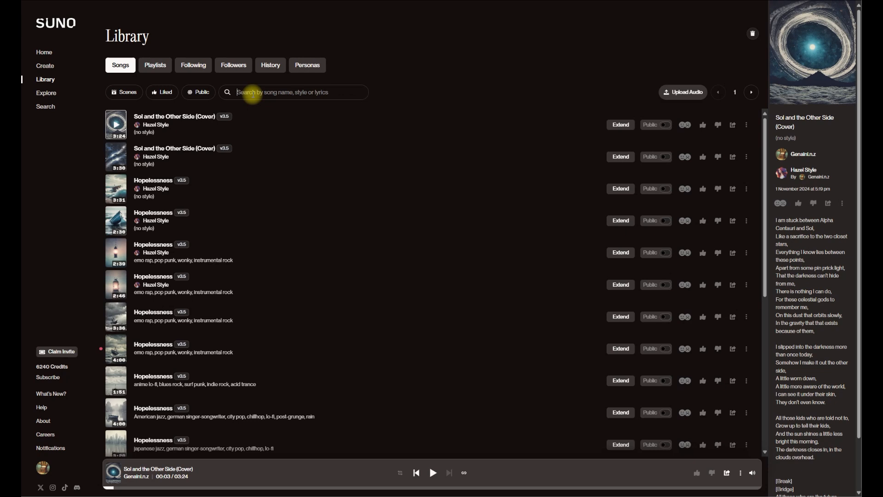
pyautogui.write('ke')
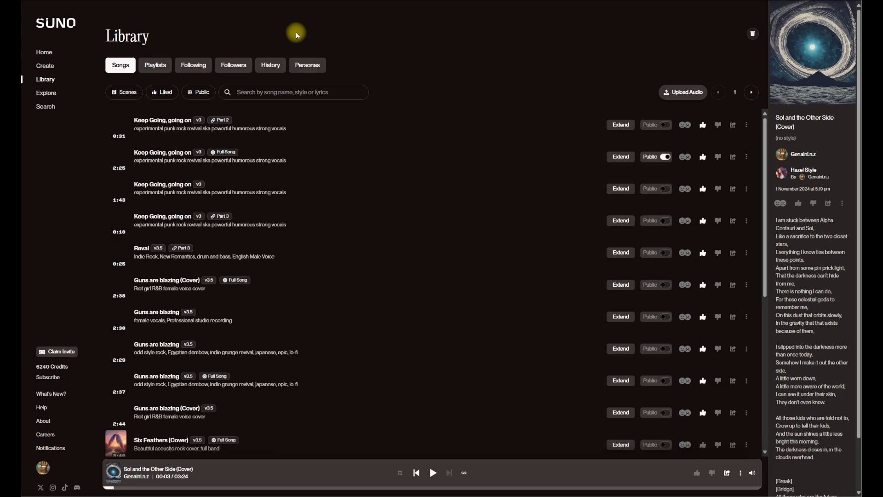
pyautogui.write('keep')
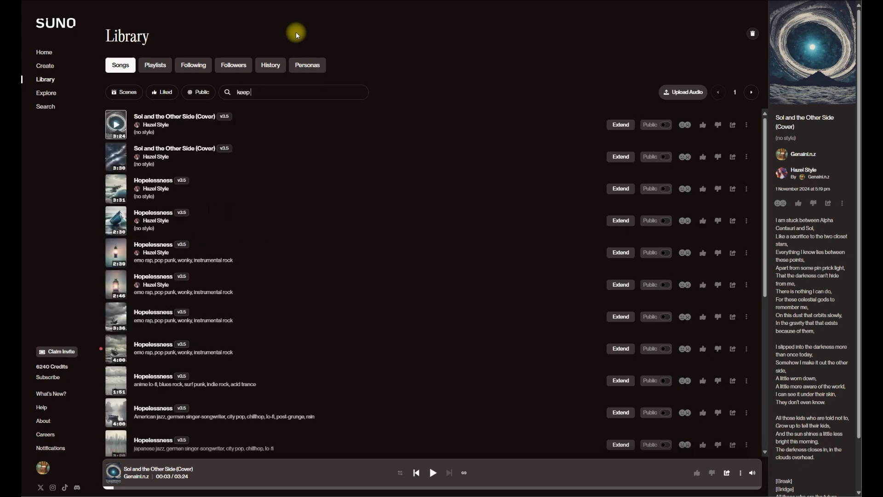
pyautogui.write('going')
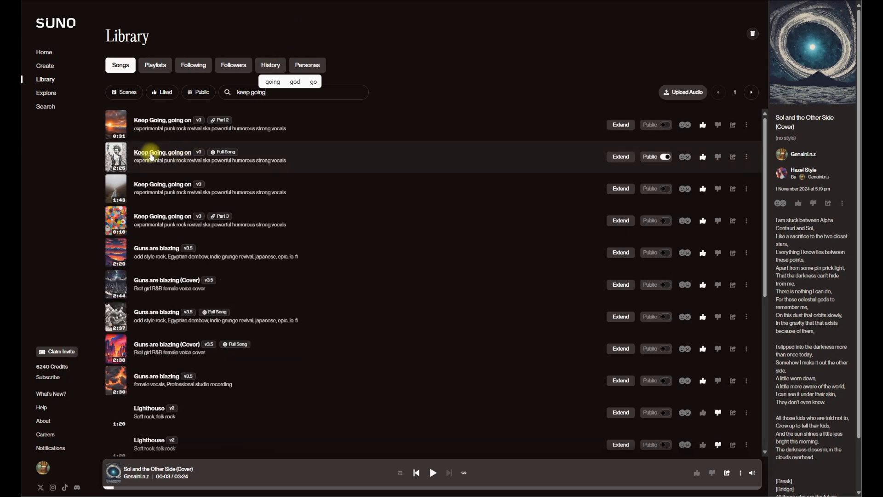
pyautogui.click(116, 156)
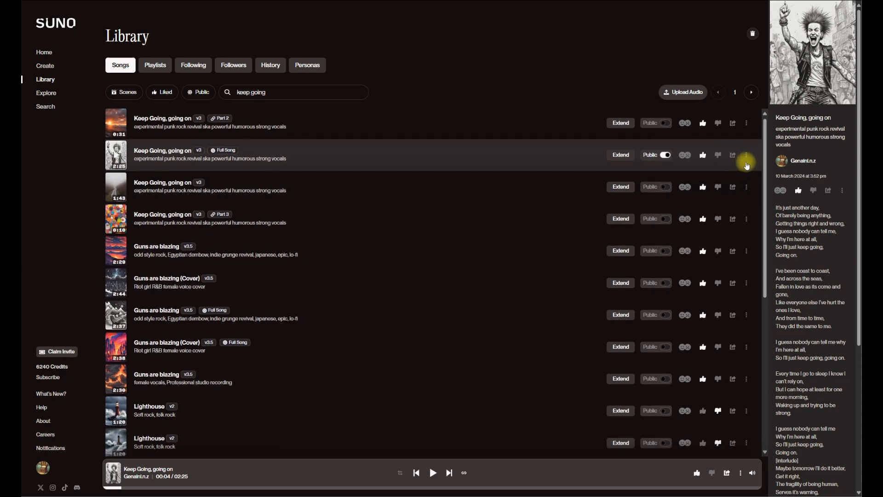
# Step: Make and save a Punk Ska style persona from Keep Going, going on
pyautogui.click(747, 155)
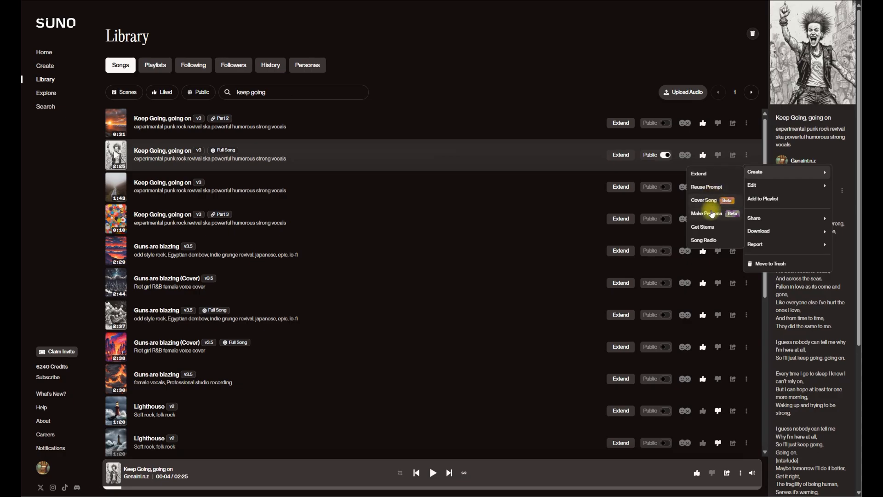
pyautogui.click(710, 212)
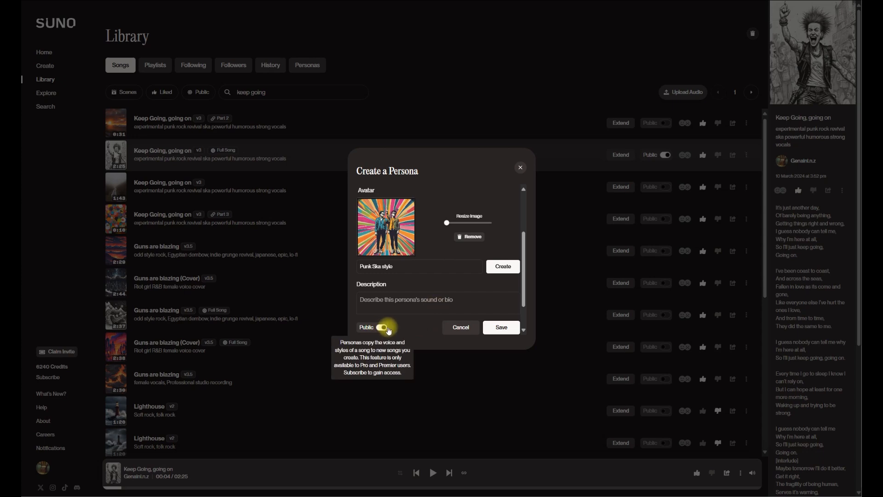
pyautogui.click(500, 327)
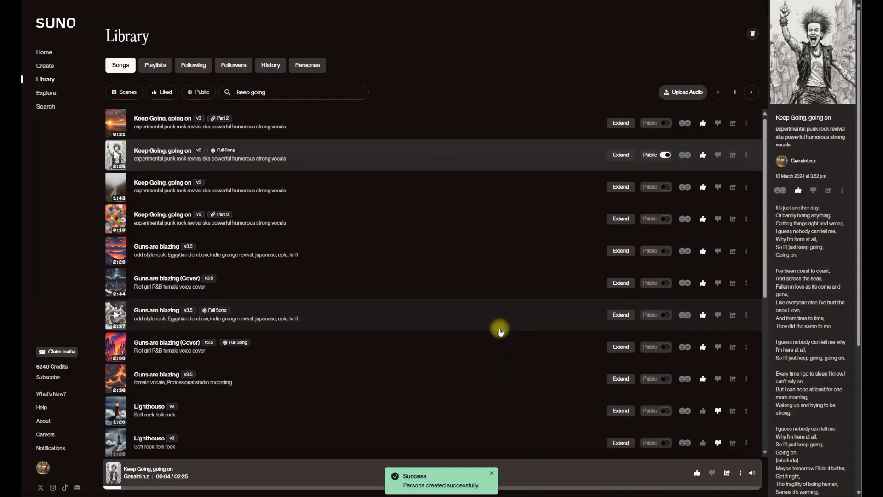
pyautogui.moveTo(229, 211)
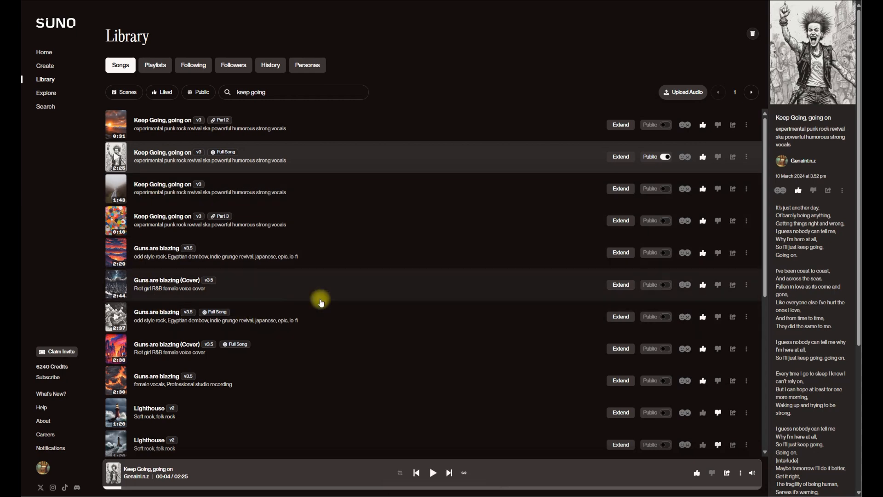
pyautogui.moveTo(231, 320)
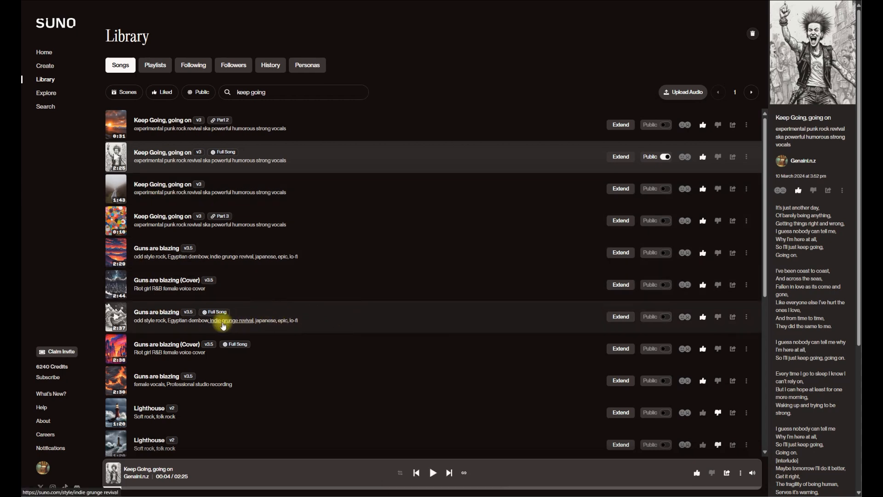
# Step: Play and pause the Guns are blazing full song, then open its actions menu
pyautogui.click(156, 312)
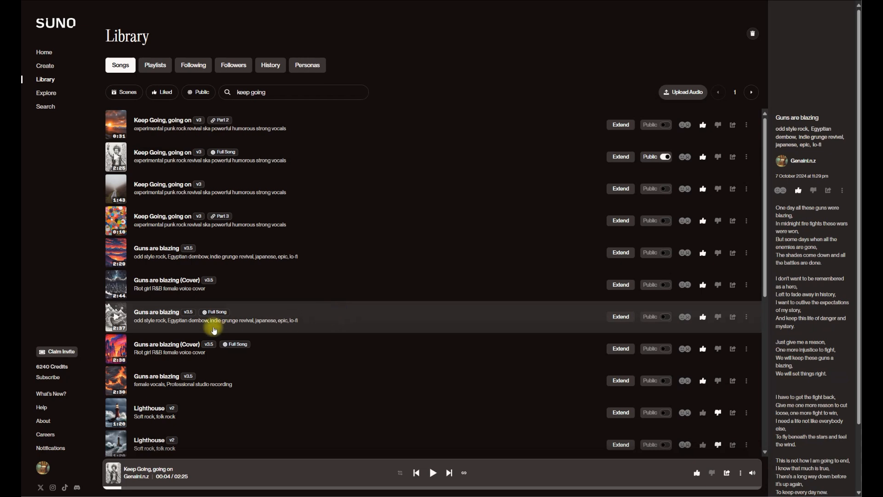
pyautogui.click(116, 316)
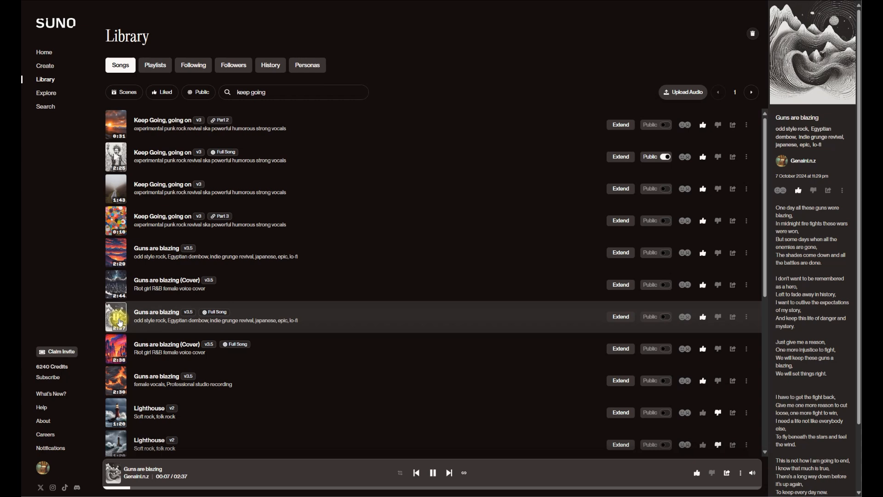
pyautogui.click(432, 472)
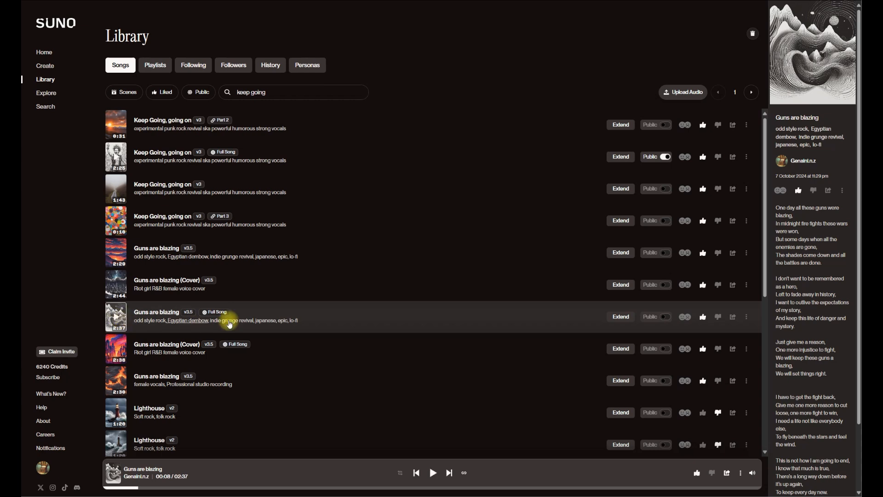
pyautogui.moveTo(753, 317)
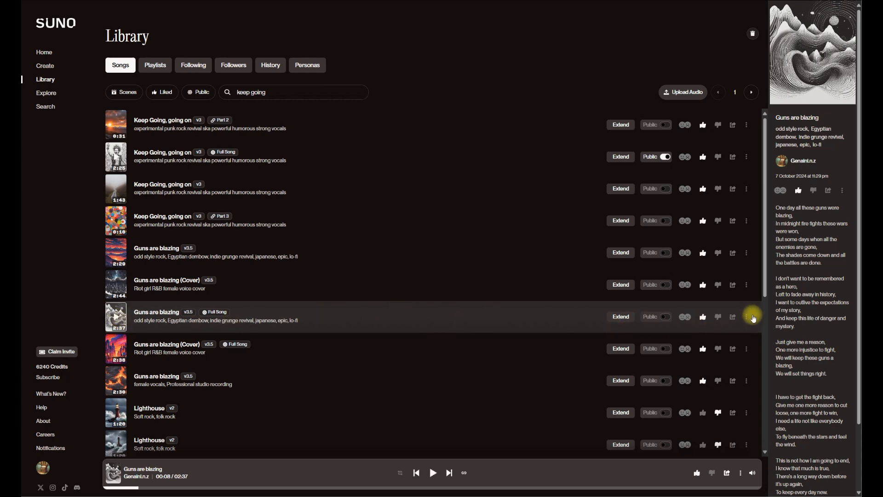
pyautogui.click(746, 316)
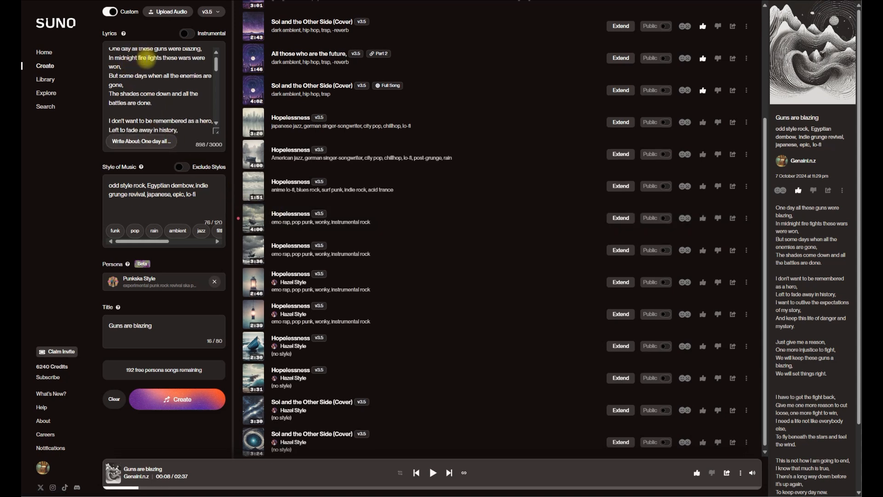
# Step: Retitle the song 'Guns are blazing (new Style)' and generate it with the Punkska Style persona
pyautogui.scroll(-3)
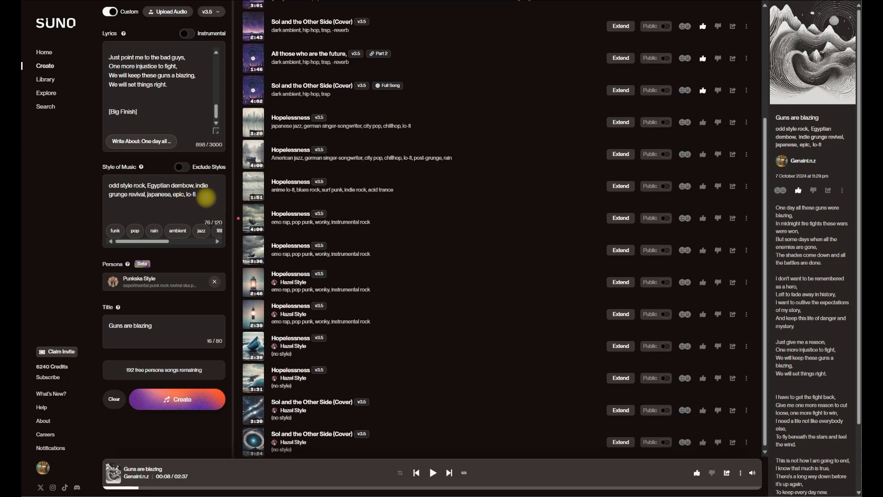
pyautogui.moveTo(181, 323)
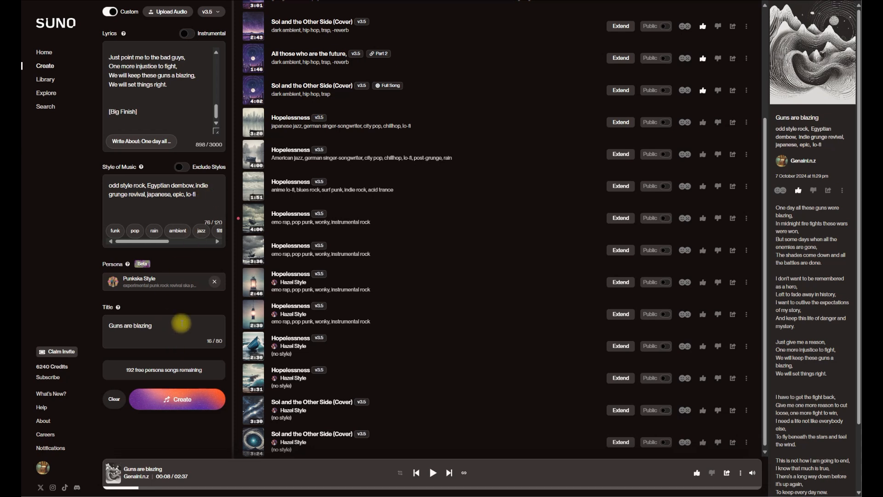
pyautogui.write('(new')
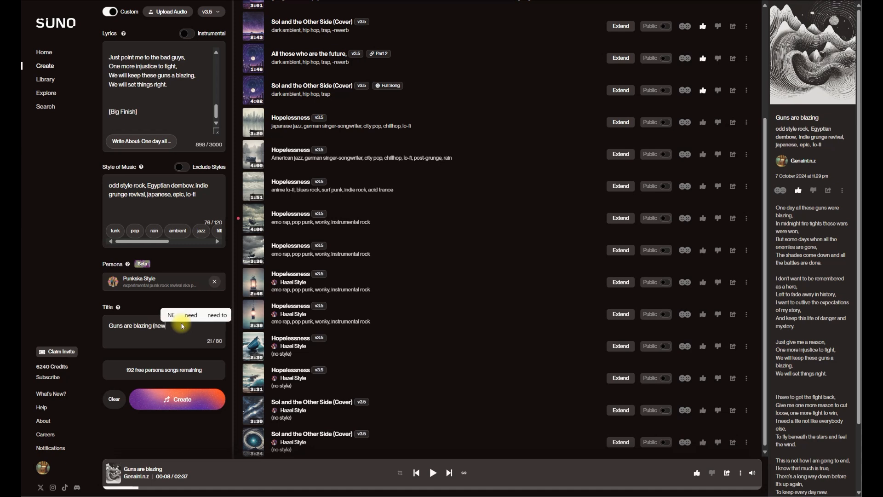
pyautogui.write('Style')
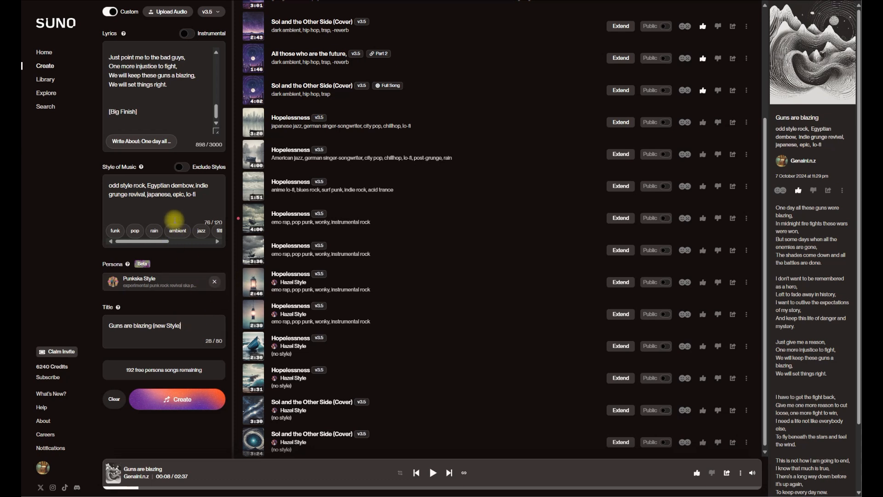
pyautogui.click(176, 399)
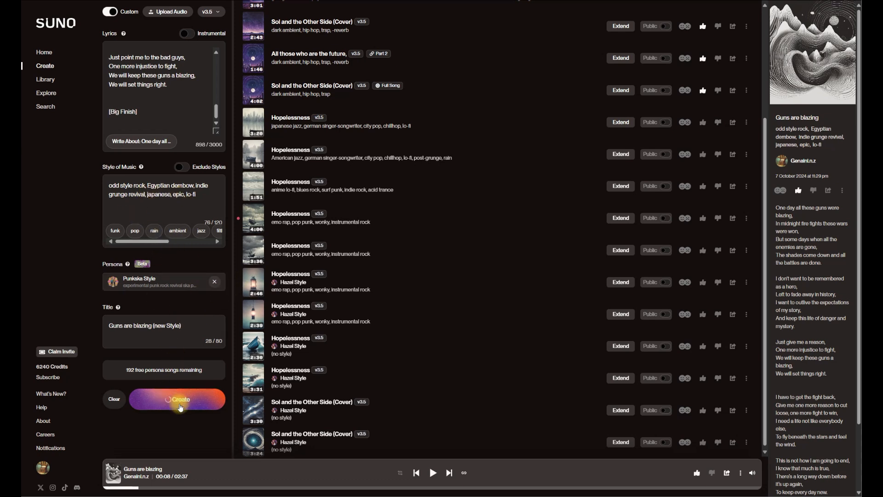
pyautogui.click(180, 402)
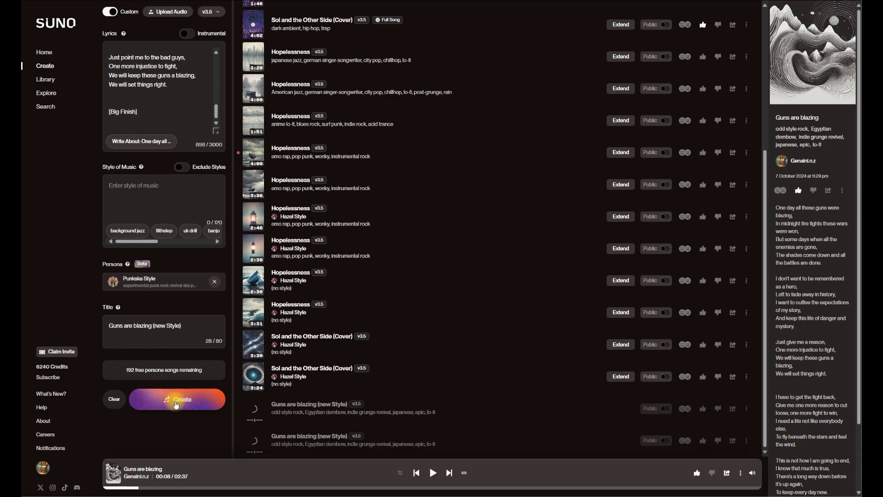
# Step: Generate two more Punkska Style versions of 'Guns are blazing (new Style)' with no music style
pyautogui.scroll(-3)
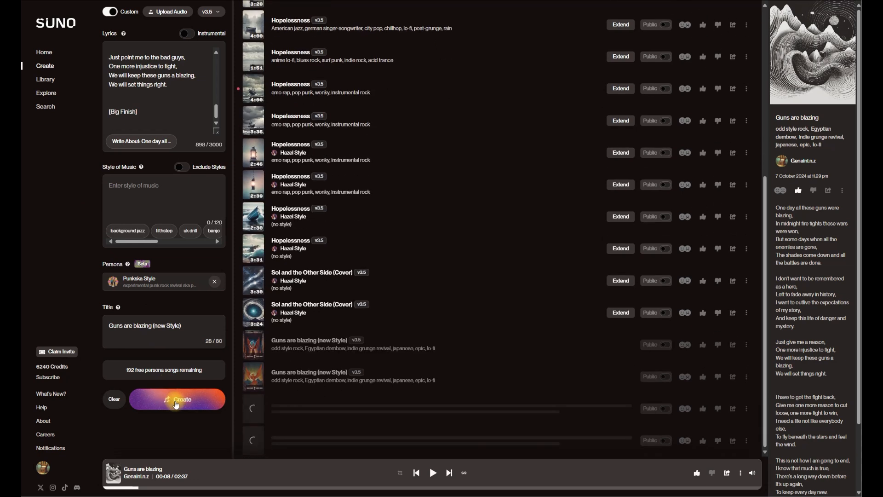
pyautogui.click(176, 398)
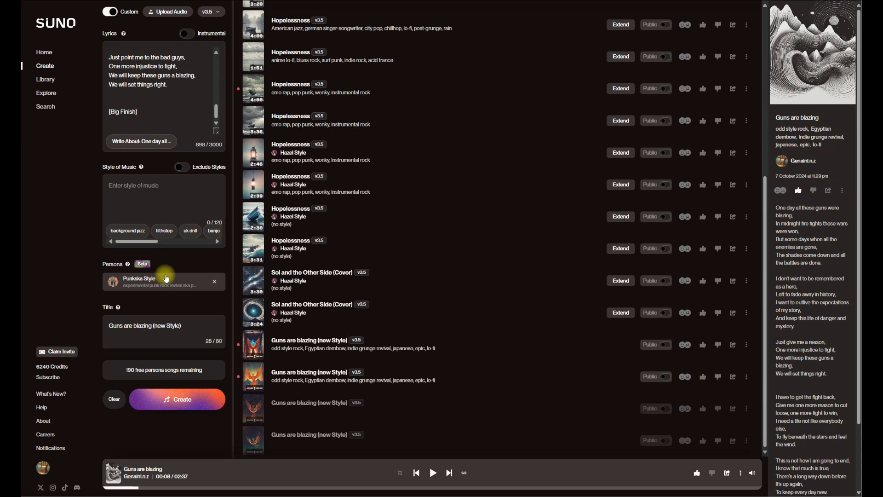
pyautogui.click(177, 399)
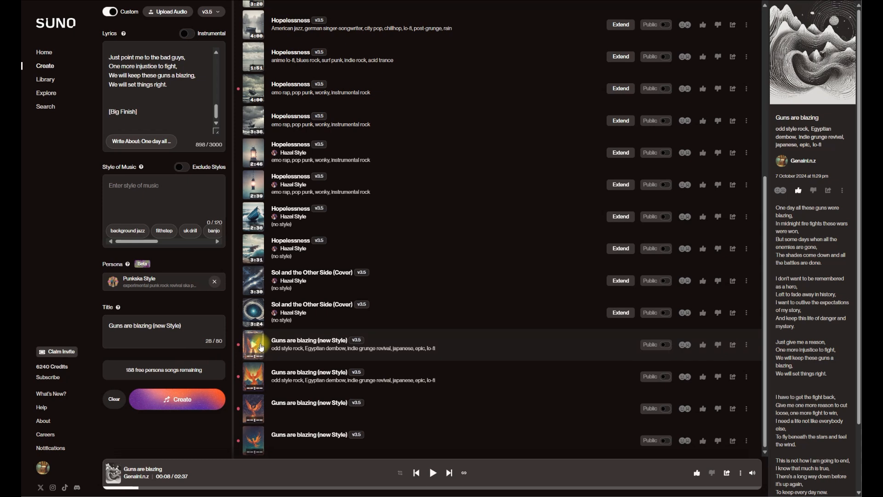
# Step: Play the first new Style version, then play and pause the second
pyautogui.click(253, 344)
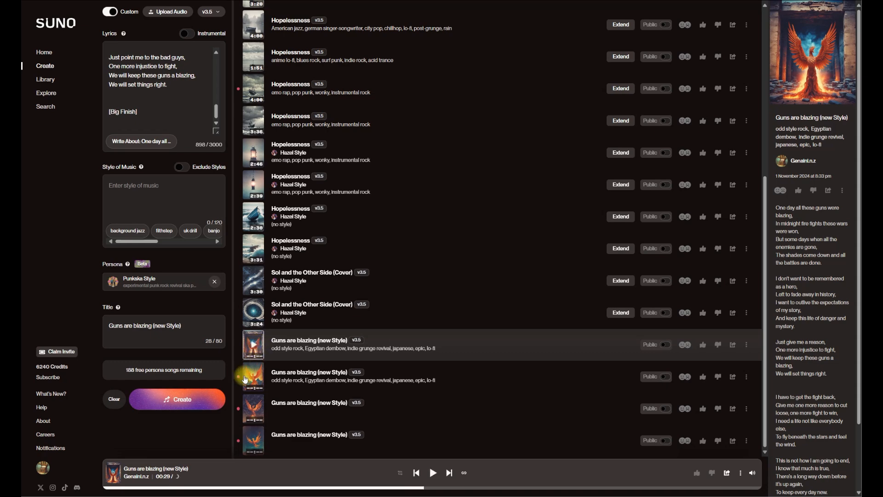
pyautogui.click(253, 377)
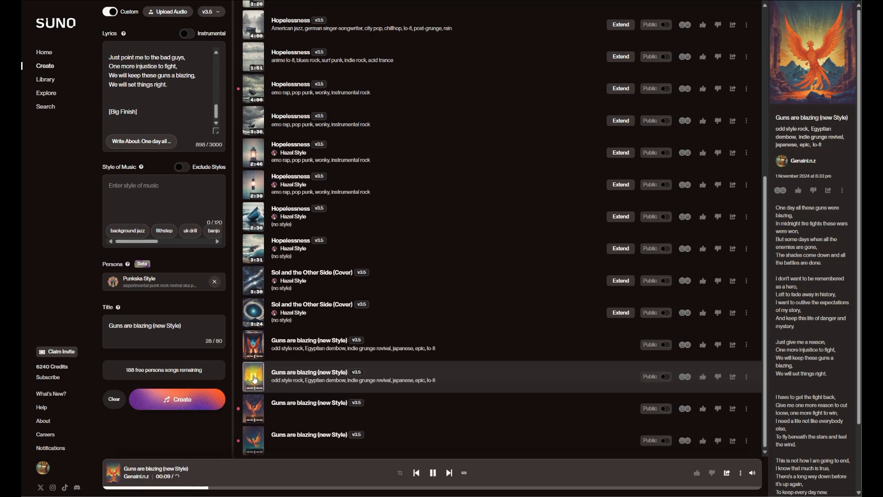
pyautogui.click(433, 472)
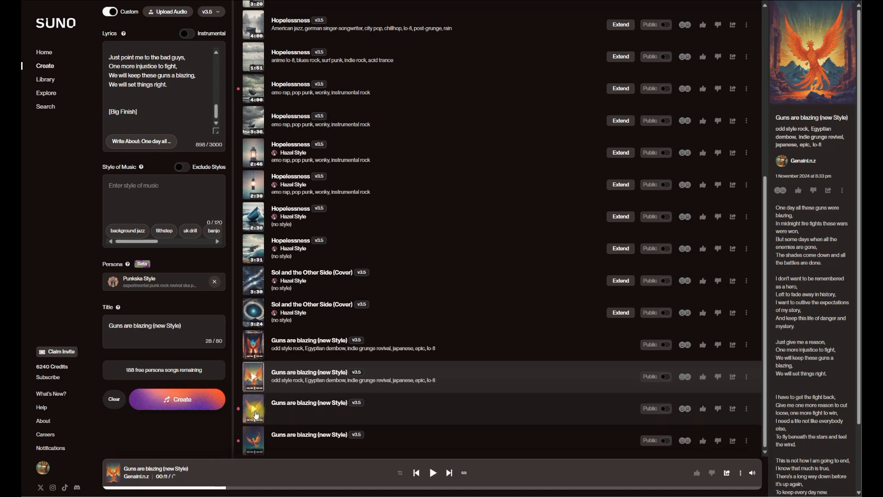
# Step: Play and pause the third new Style version, then play it again
pyautogui.click(253, 408)
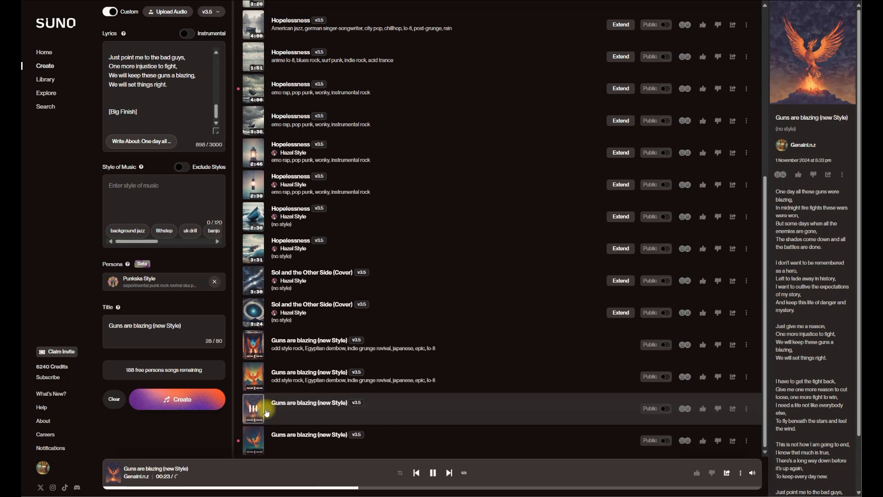
pyautogui.click(253, 440)
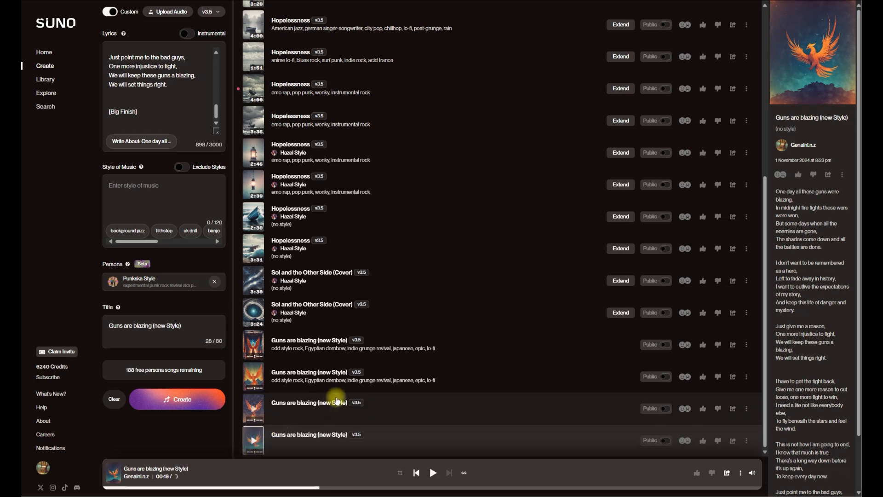
pyautogui.moveTo(391, 415)
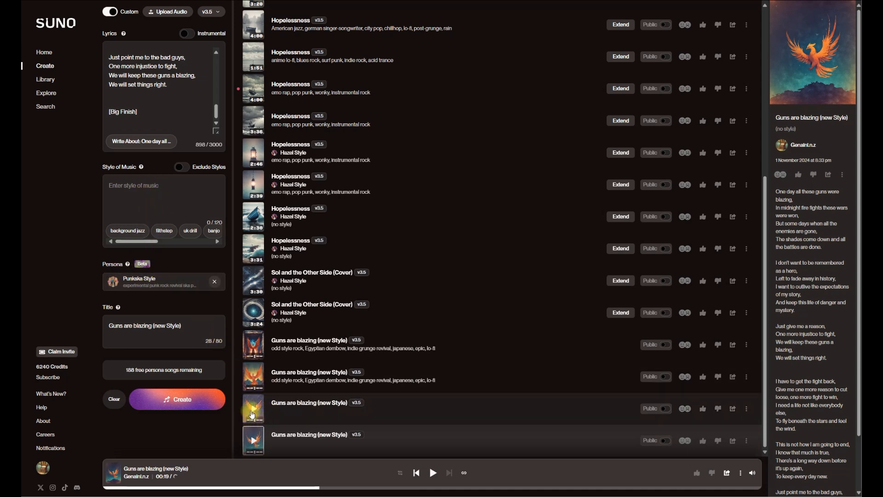
pyautogui.click(253, 408)
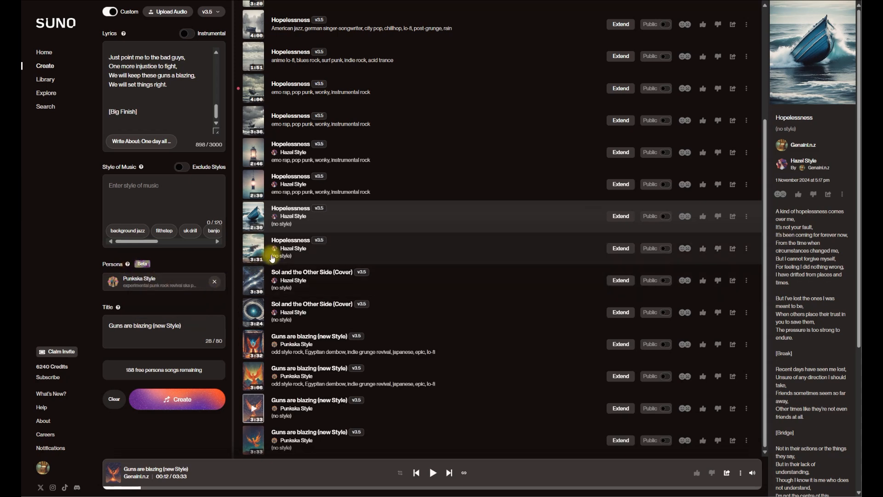
pyautogui.moveTo(273, 120)
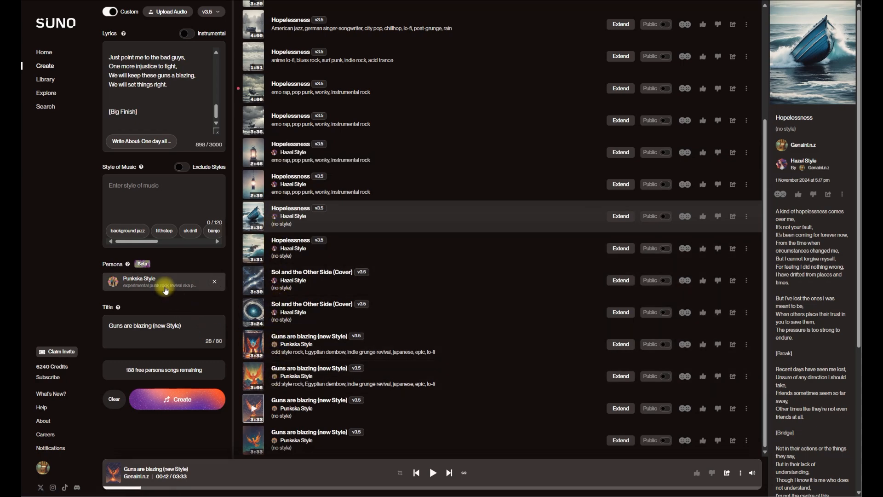
# Step: Open the Persona chooser listing the Punkska Style and Hazel Style personas
pyautogui.click(163, 281)
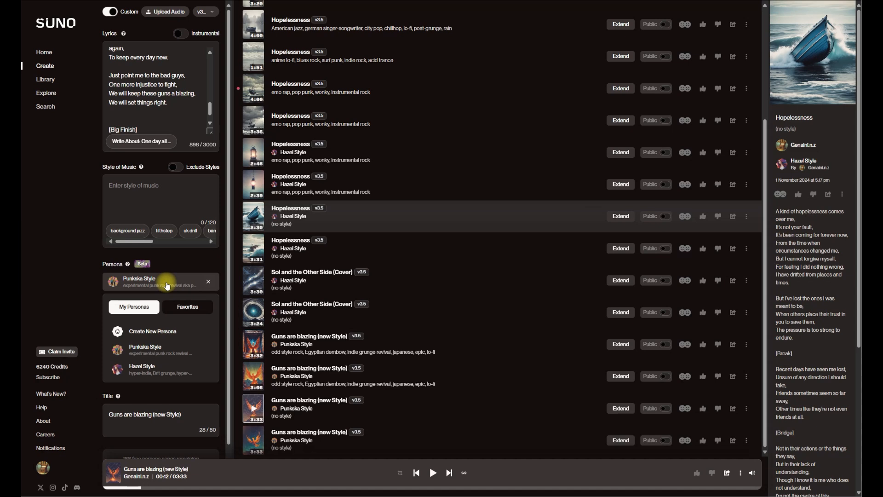
pyautogui.moveTo(172, 392)
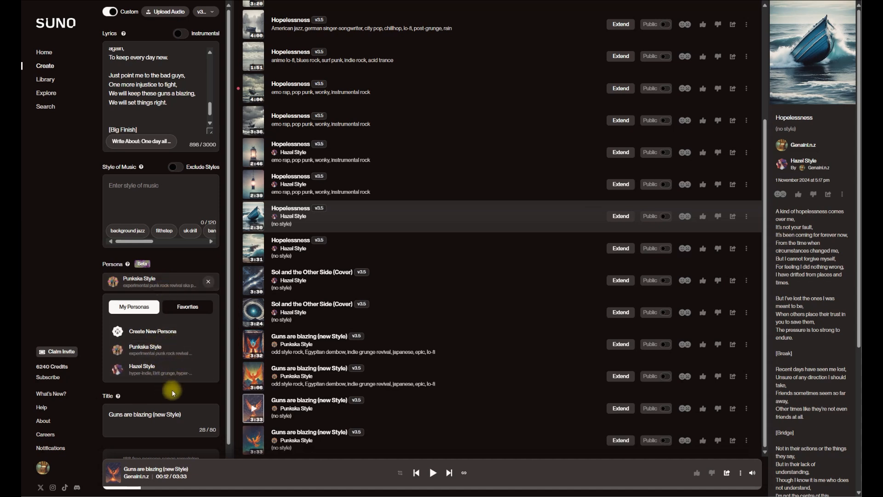
pyautogui.moveTo(188, 307)
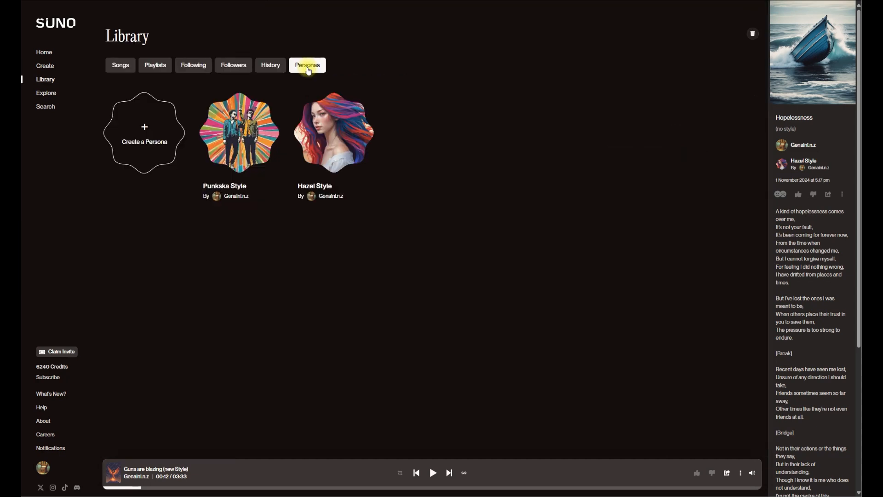
pyautogui.moveTo(278, 133)
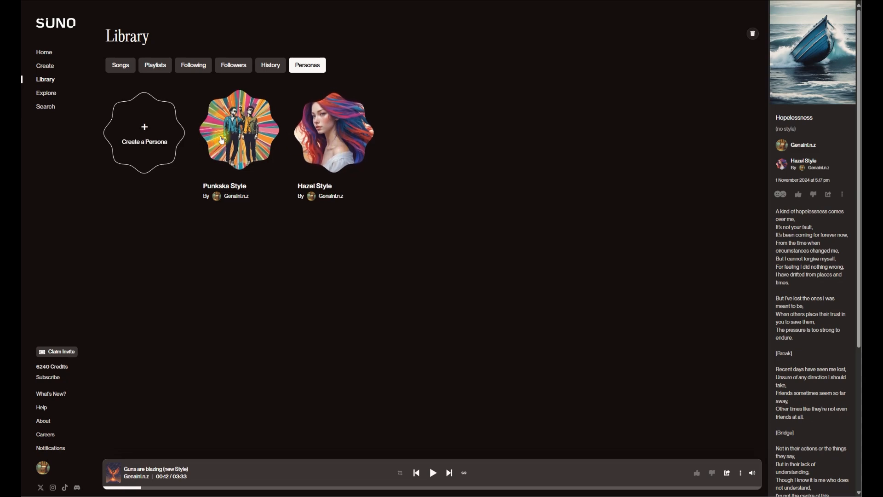
pyautogui.click(144, 132)
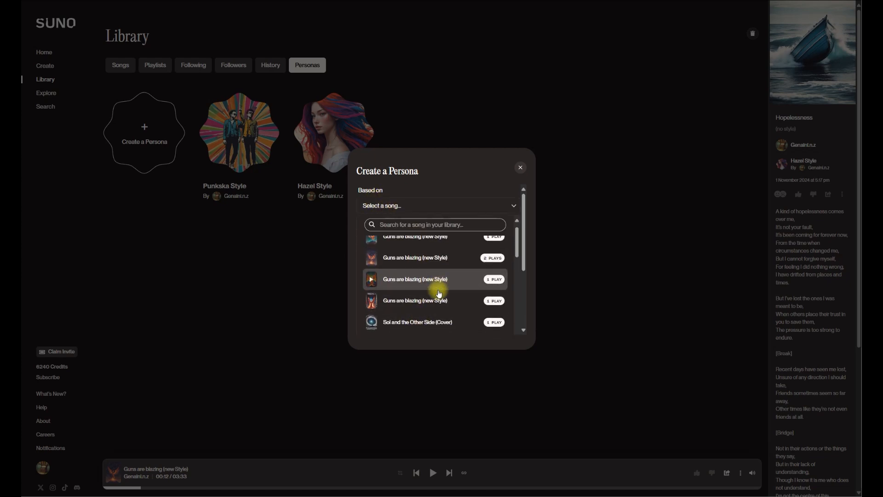
pyautogui.scroll(-3)
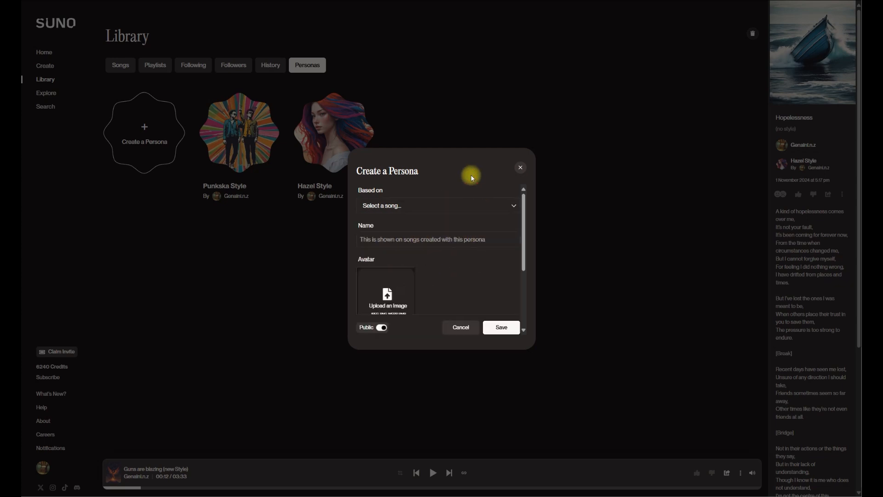
pyautogui.moveTo(529, 169)
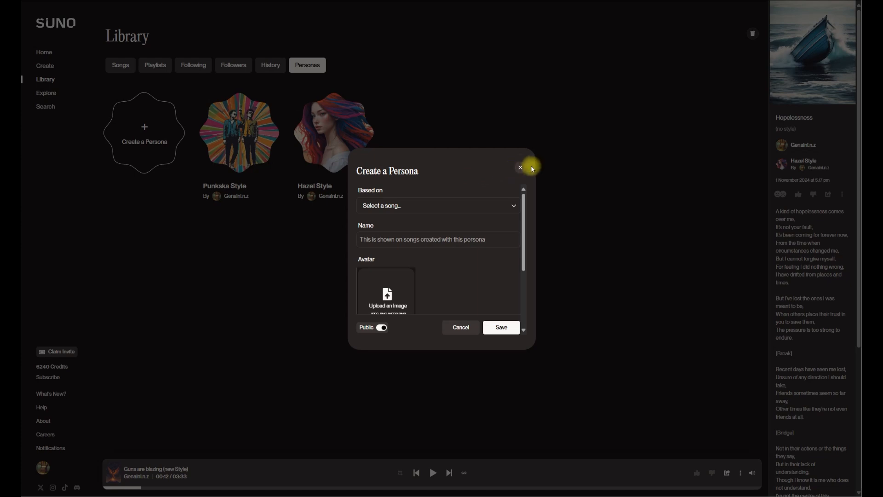
pyautogui.click(519, 168)
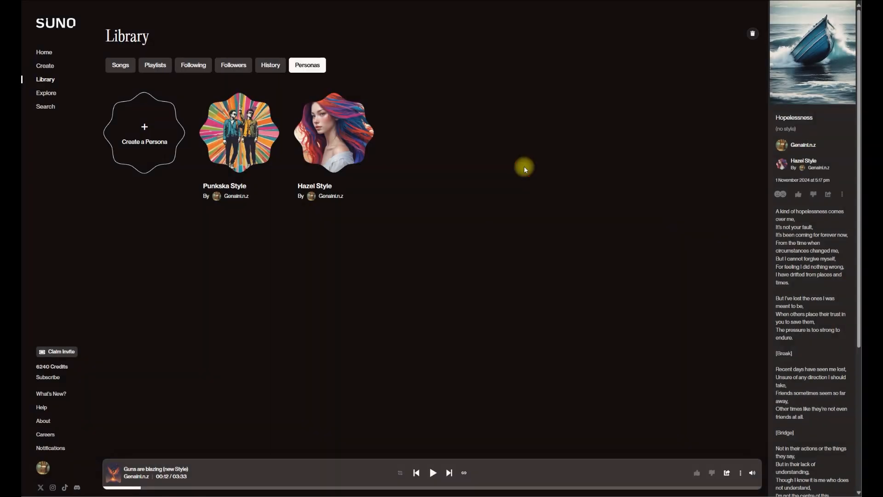